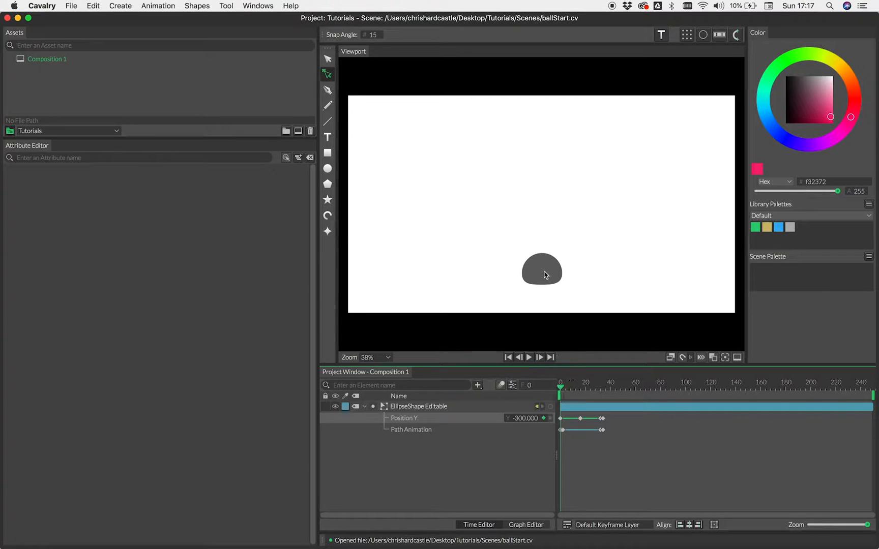
Jump the example bounce to frame 31, take the Select tool and reach the File commands.
left_click(542, 268)
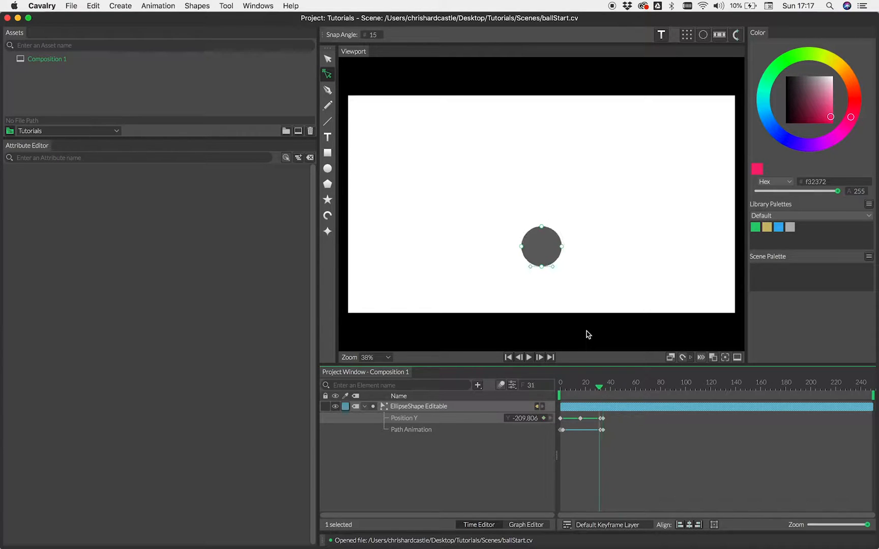
left_click(327, 60)
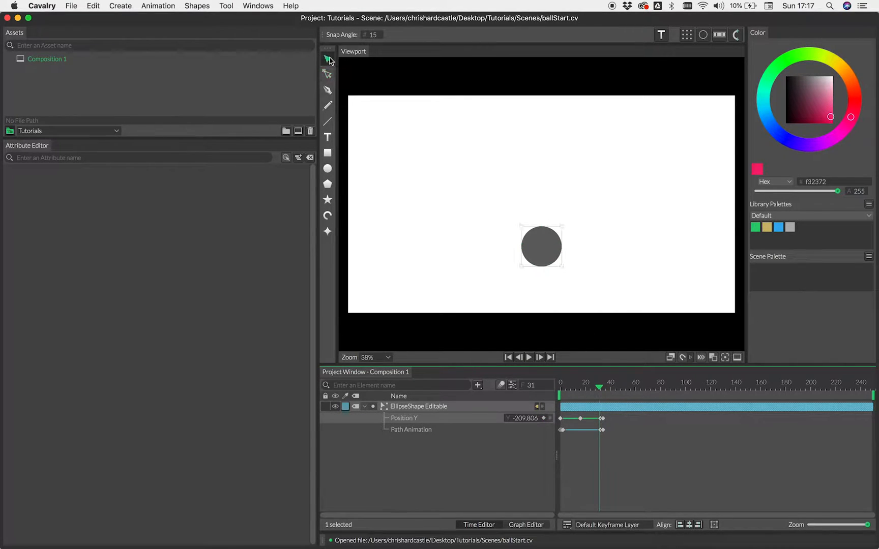
left_click(72, 6)
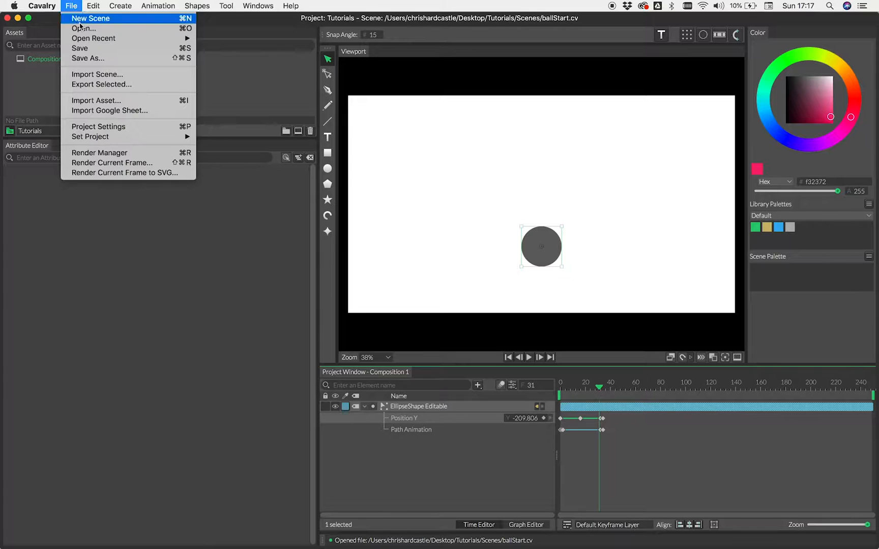
Start a new scene without saving, add an ellipse at Position Y -300 and keyframe its Position Y.
left_click(91, 18)
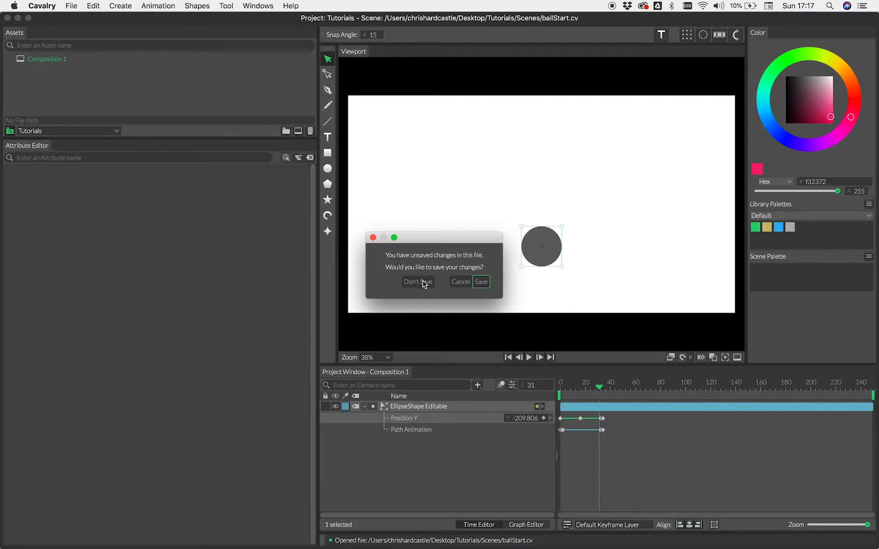
left_click(416, 281)
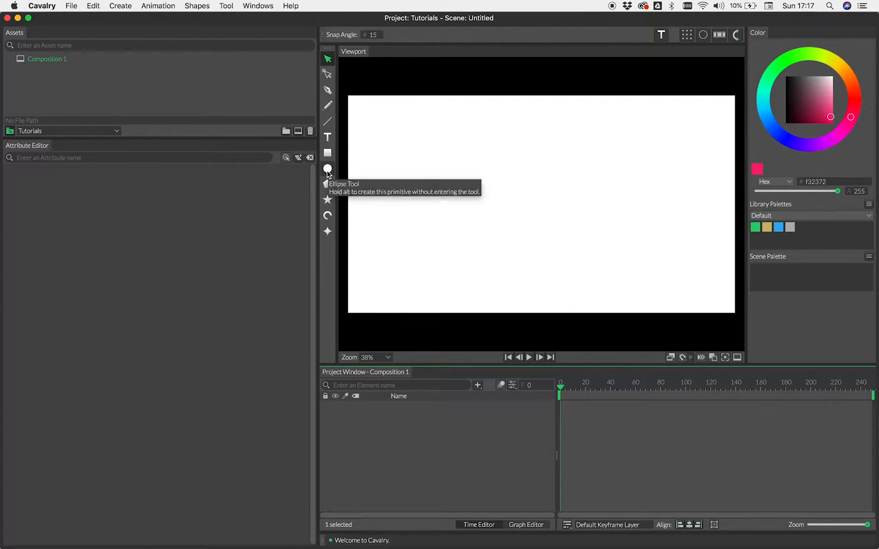
left_click(328, 168)
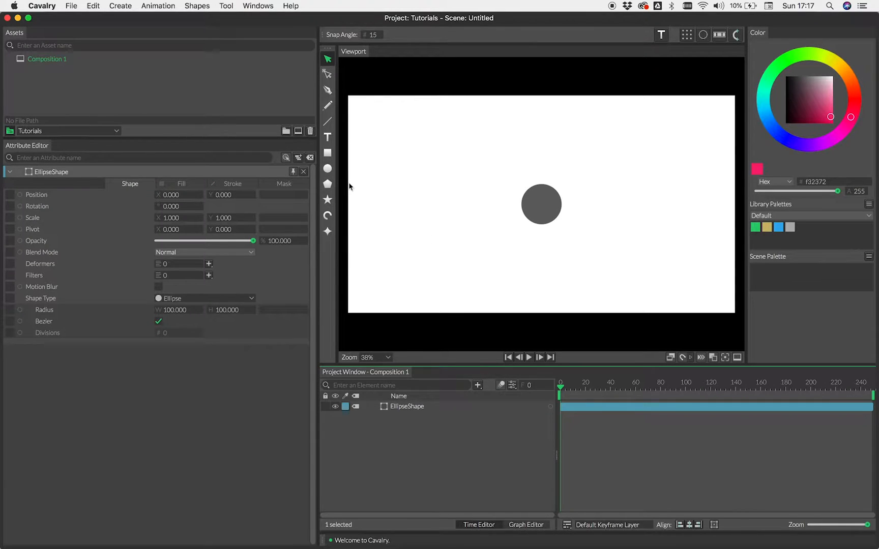
mouse_move(328, 168)
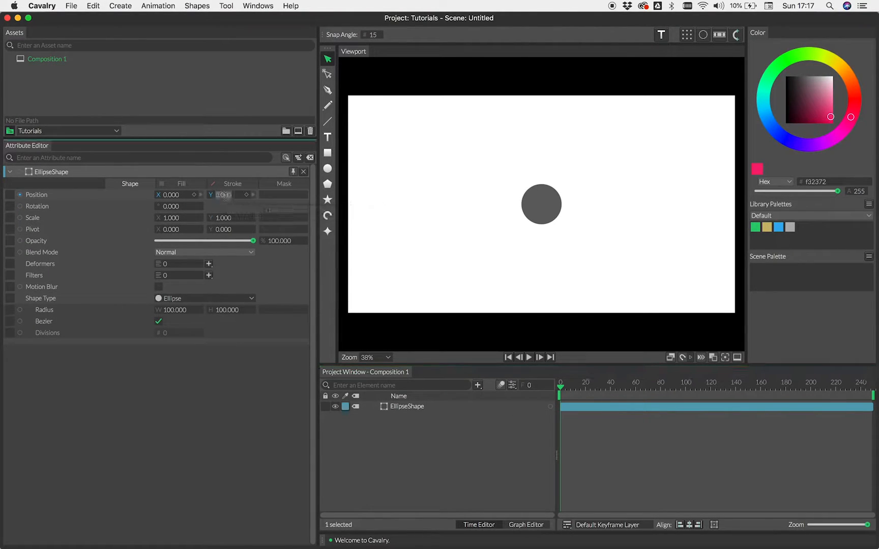
type("-300.000")
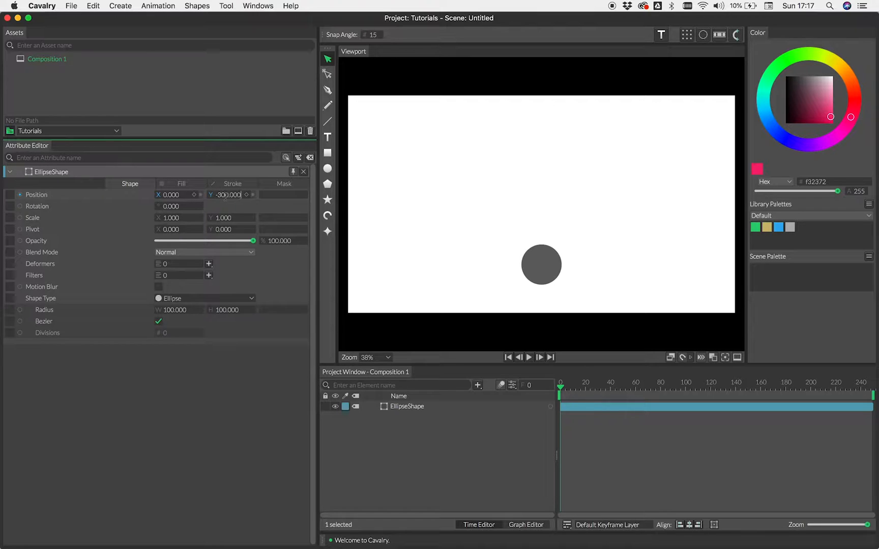
left_click(246, 194)
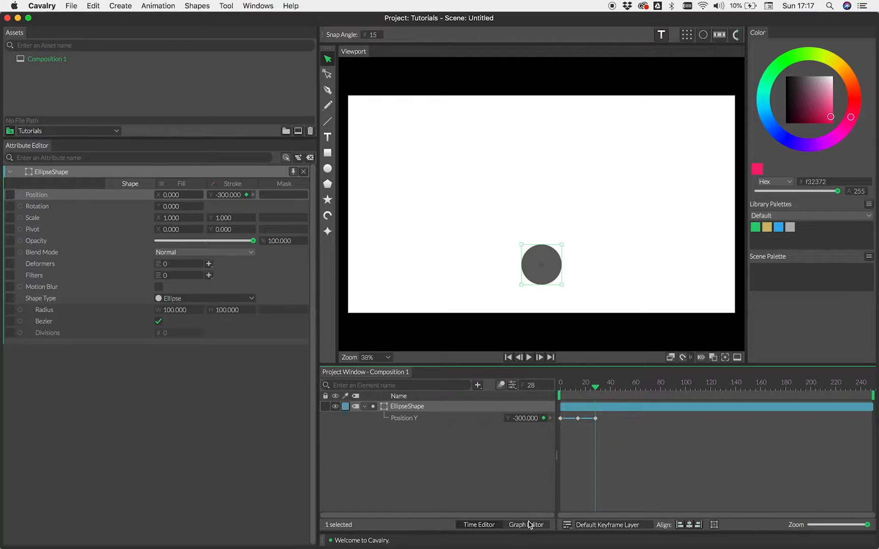
In the Graph Editor set the Position Y curve to Loop After and ease the peak keyframe.
left_click(525, 525)
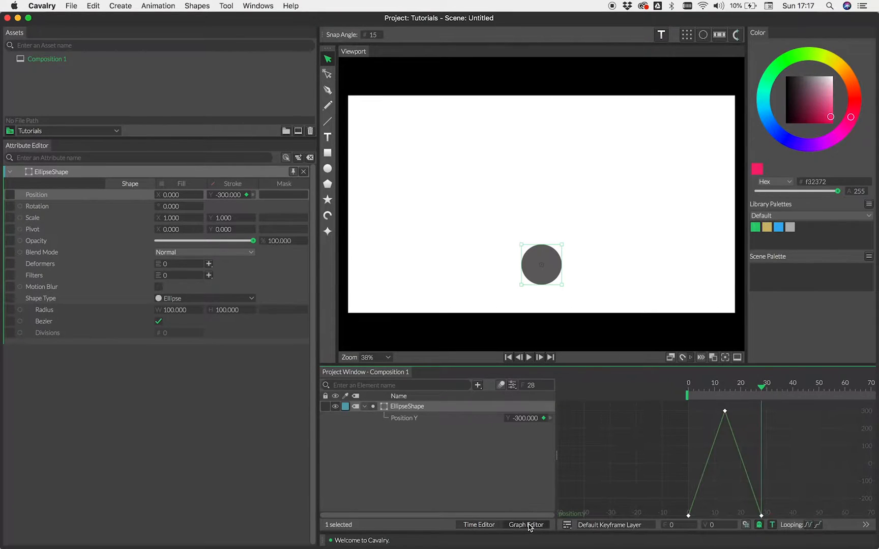
mouse_move(753, 462)
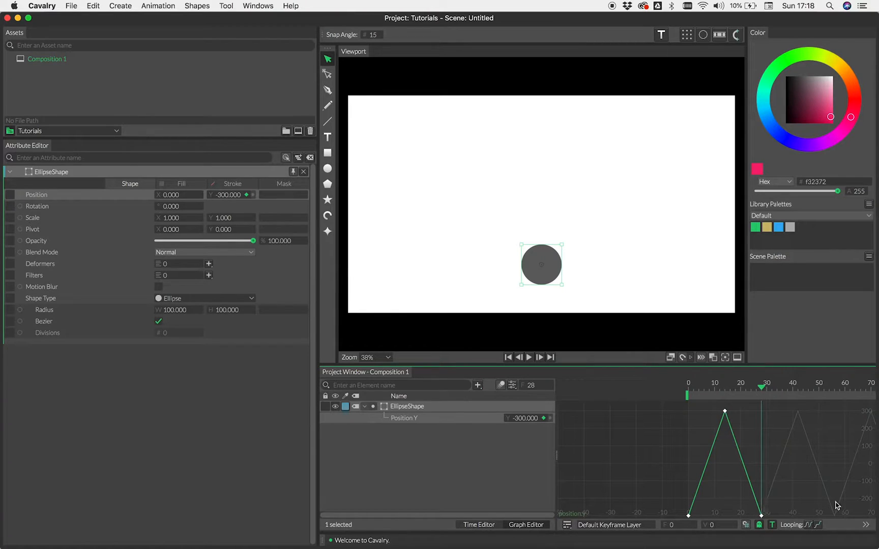
right_click(745, 463)
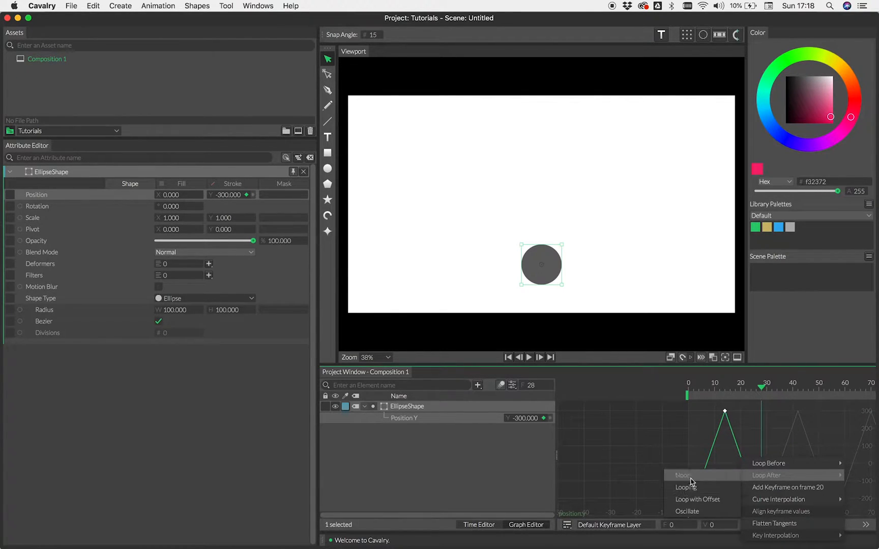
left_click(684, 487)
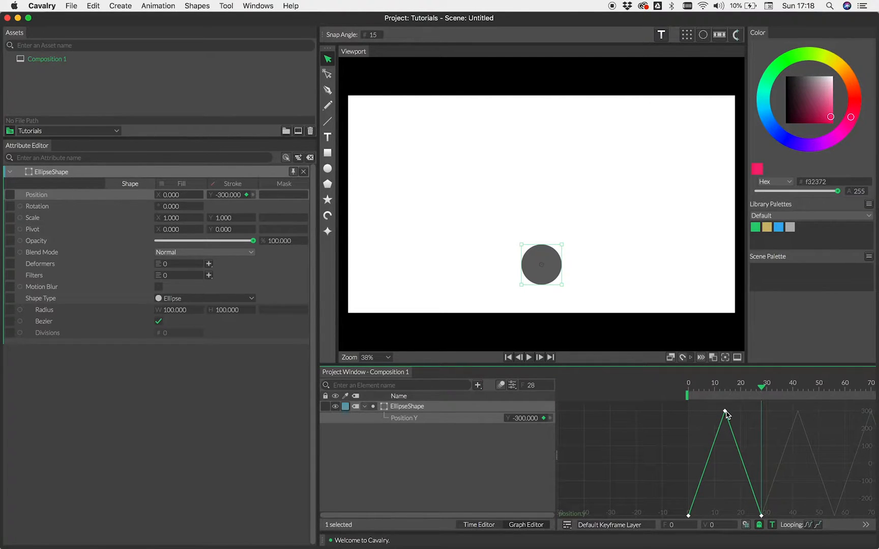
left_click(726, 414)
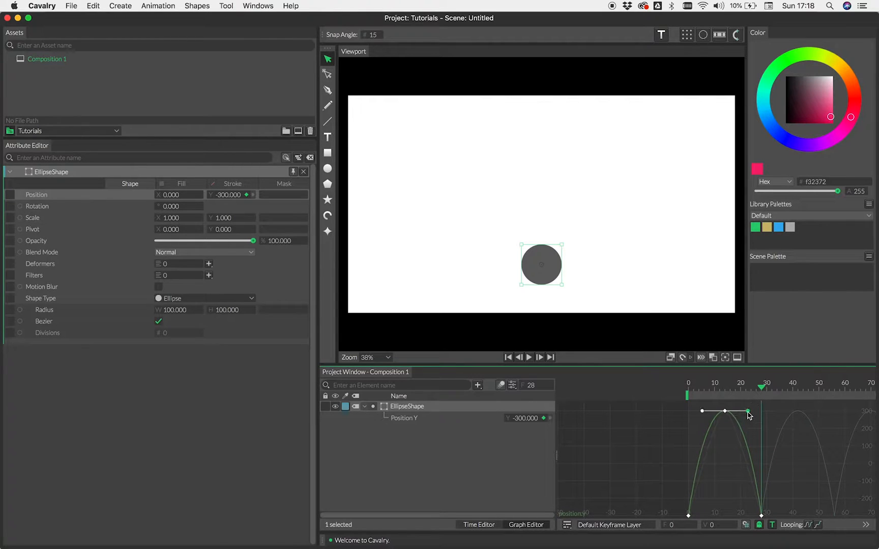
Play the looping bounce back from the first frame to check it, then stop.
left_click(507, 357)
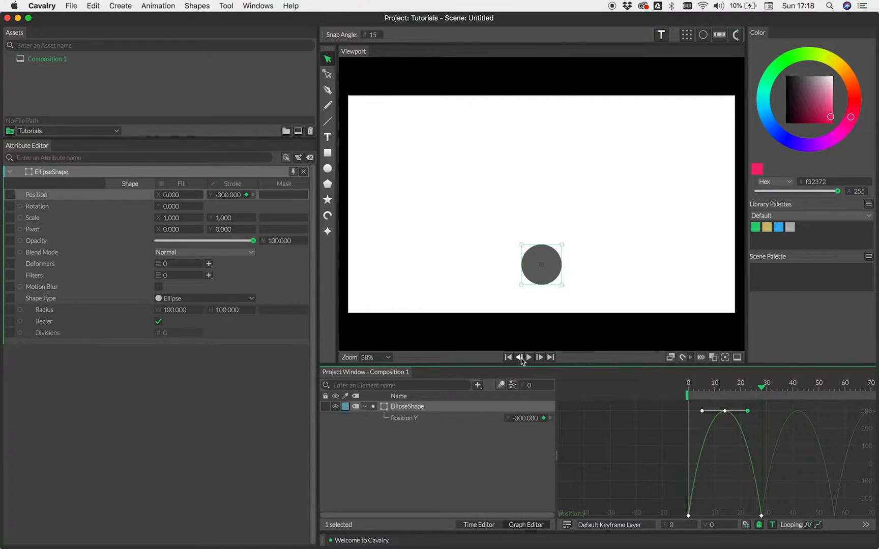
left_click(528, 357)
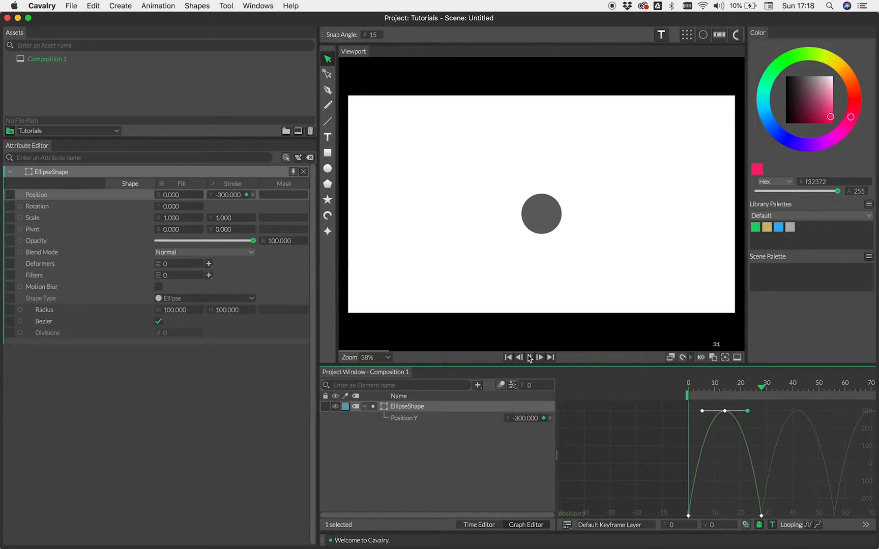
left_click(530, 357)
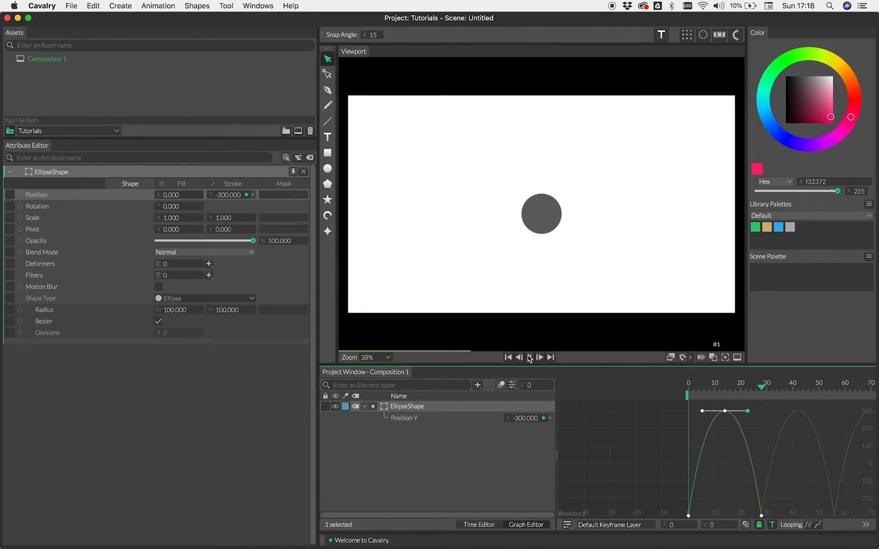
left_click(529, 357)
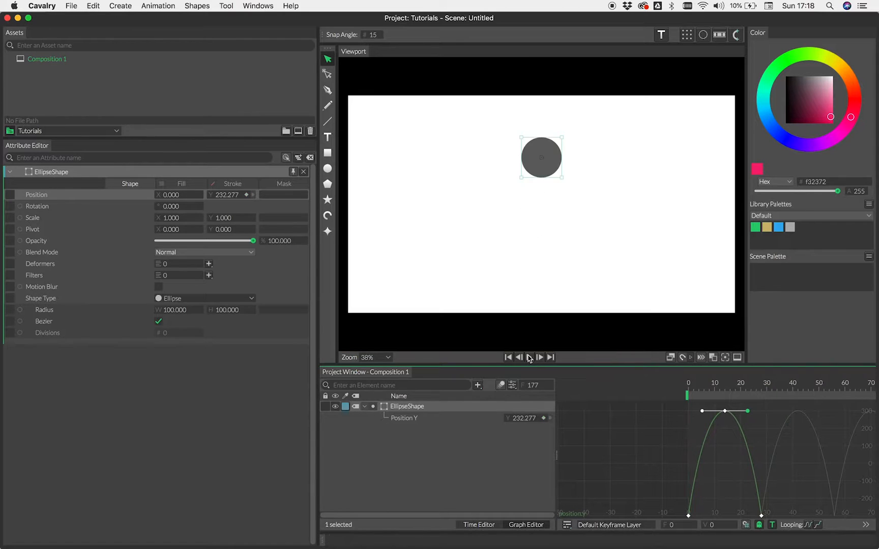
left_click(721, 386)
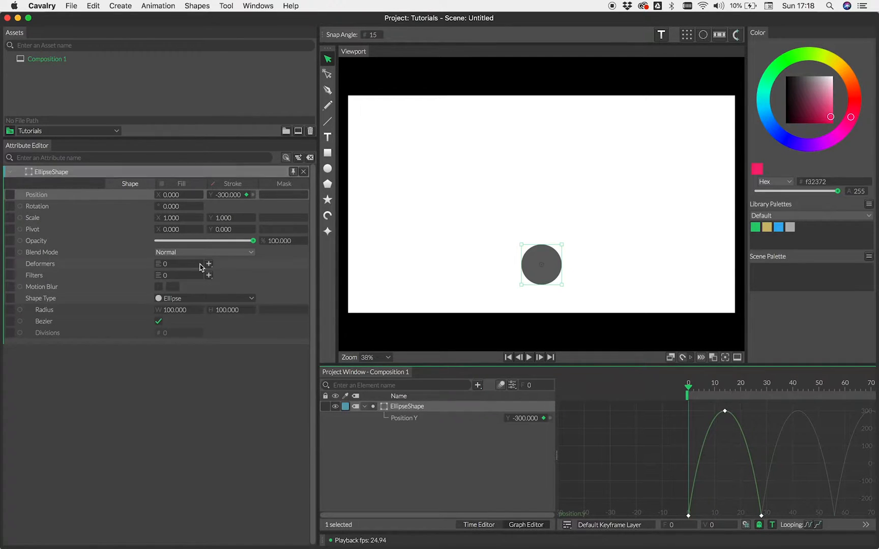
Add a Squetch deformer to the ellipse, pinned at the bottom with Amount -28.
left_click(208, 264)
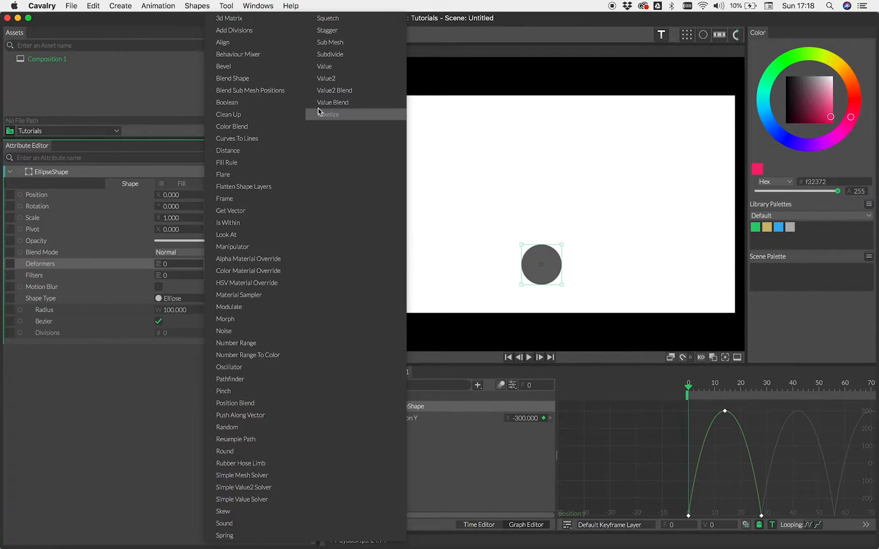
mouse_move(328, 18)
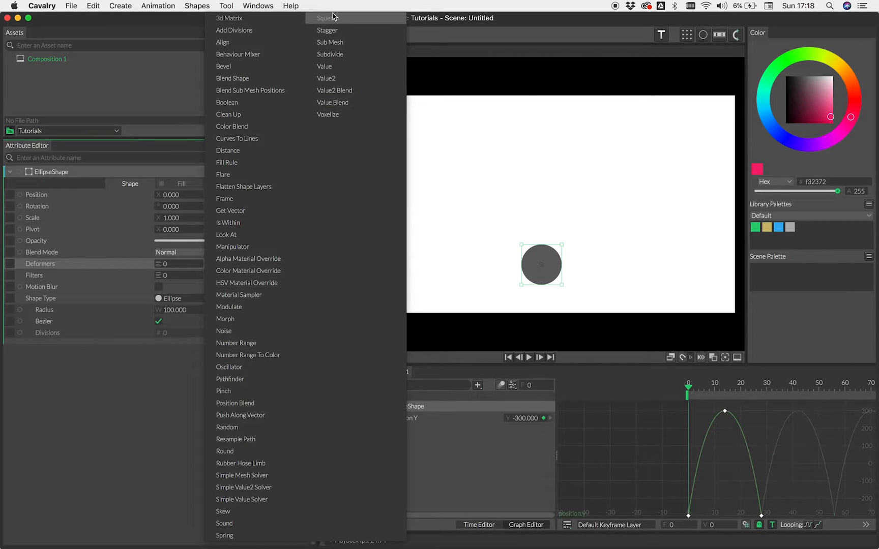
left_click(323, 17)
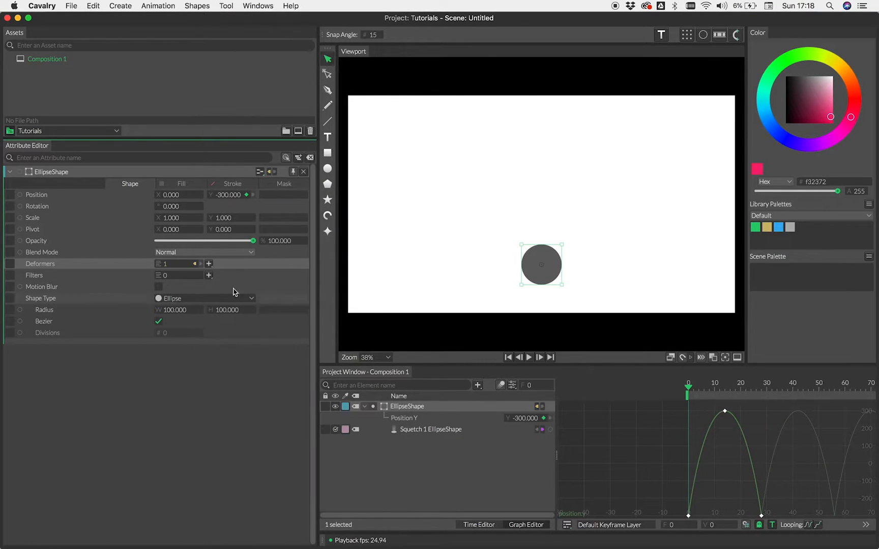
mouse_move(200, 264)
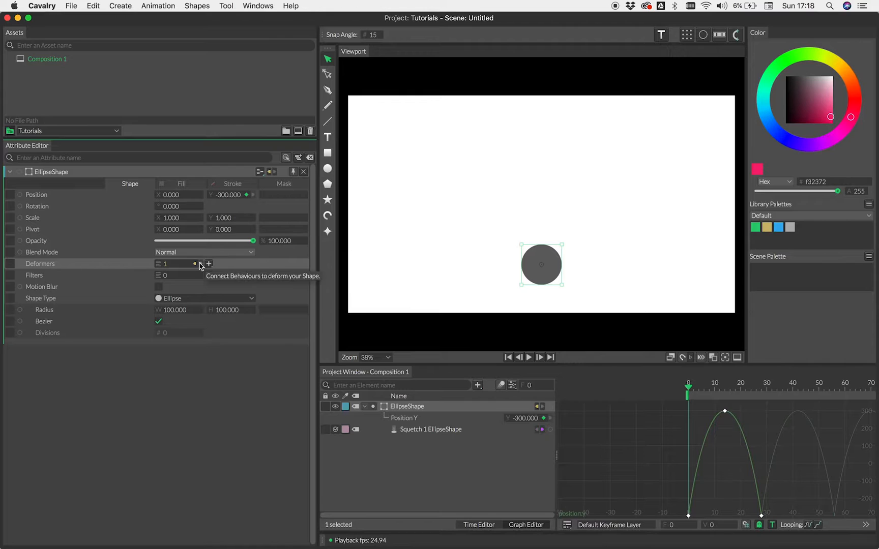
left_click(430, 429)
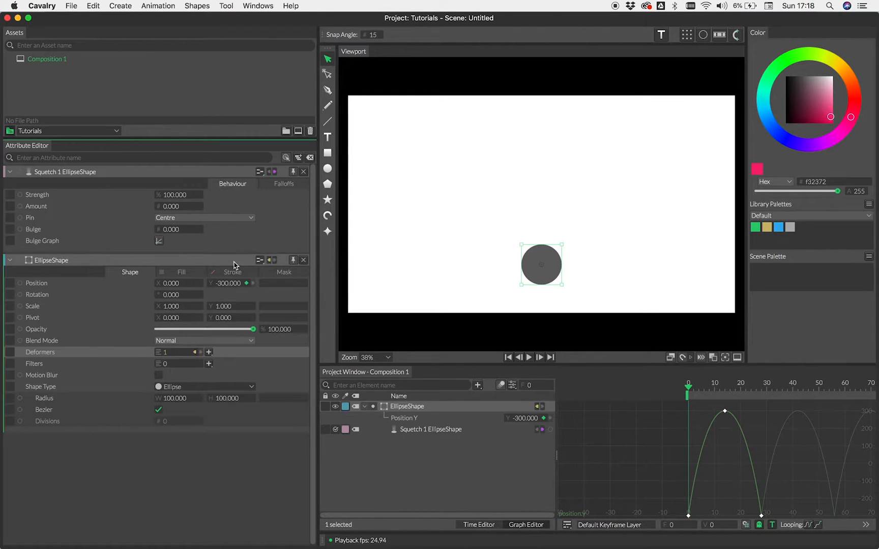
mouse_move(102, 175)
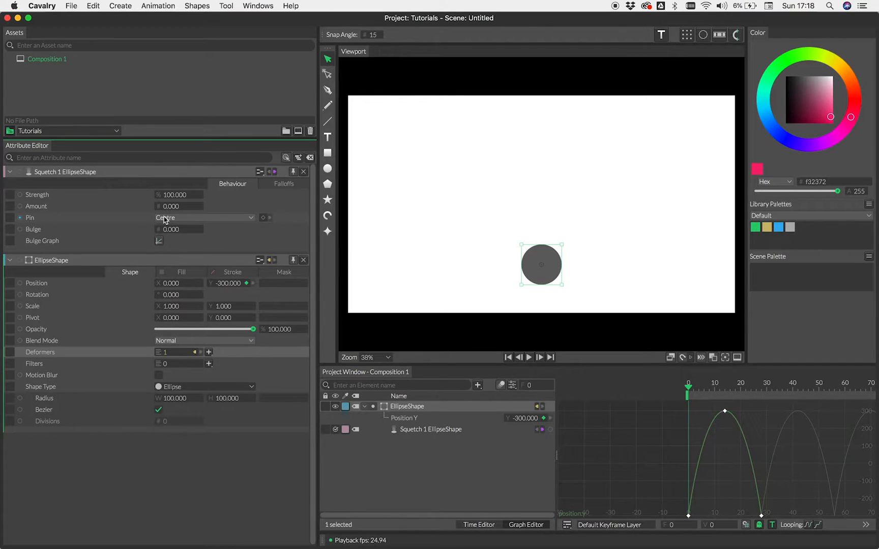
mouse_move(84, 218)
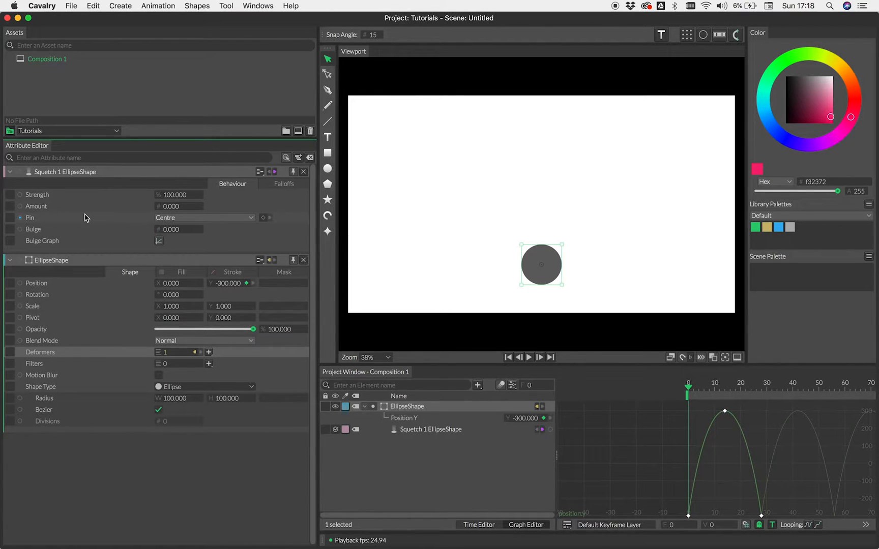
mouse_move(201, 221)
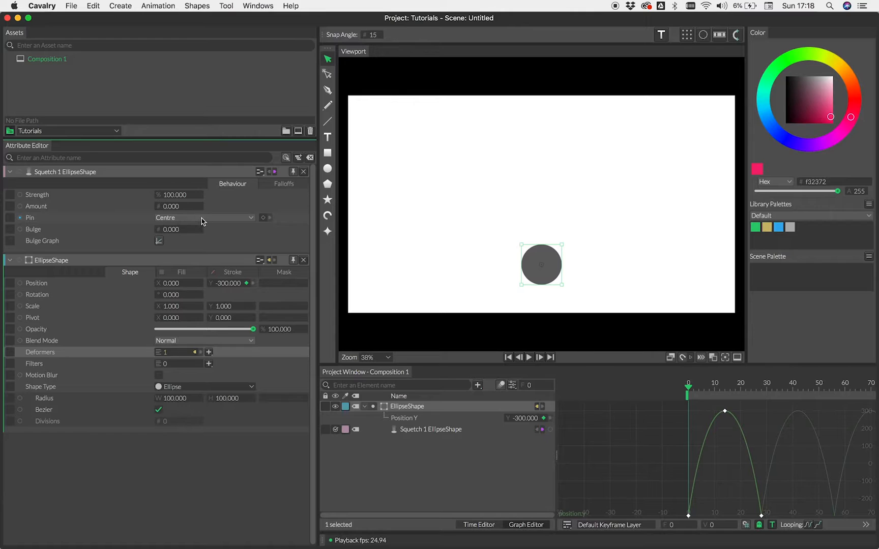
mouse_move(209, 221)
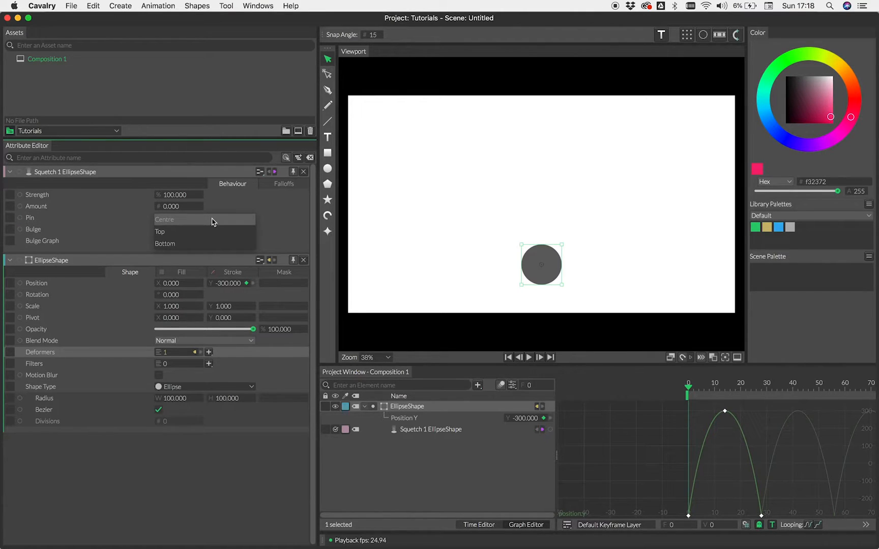
left_click(165, 243)
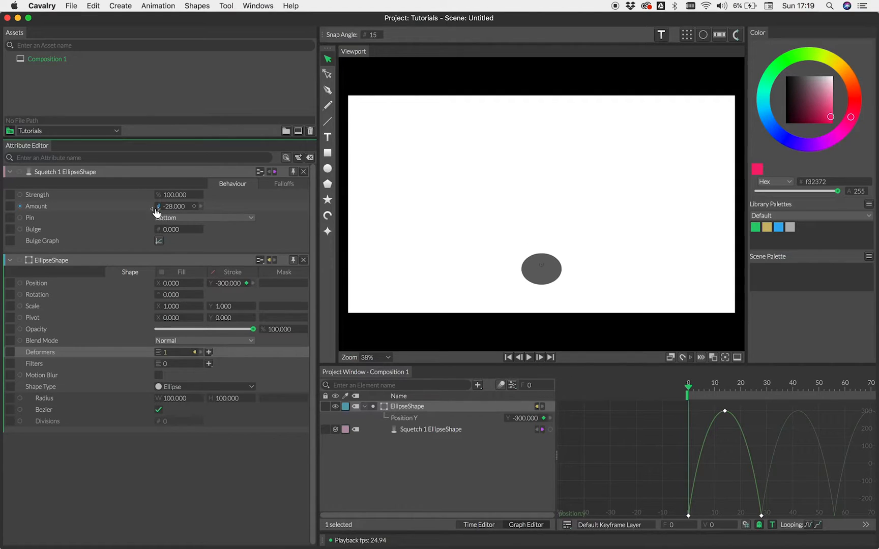
Keyframe the Squetch Amount from -50 at frame 0 back to 0, then review the curves and play back.
left_click(541, 269)
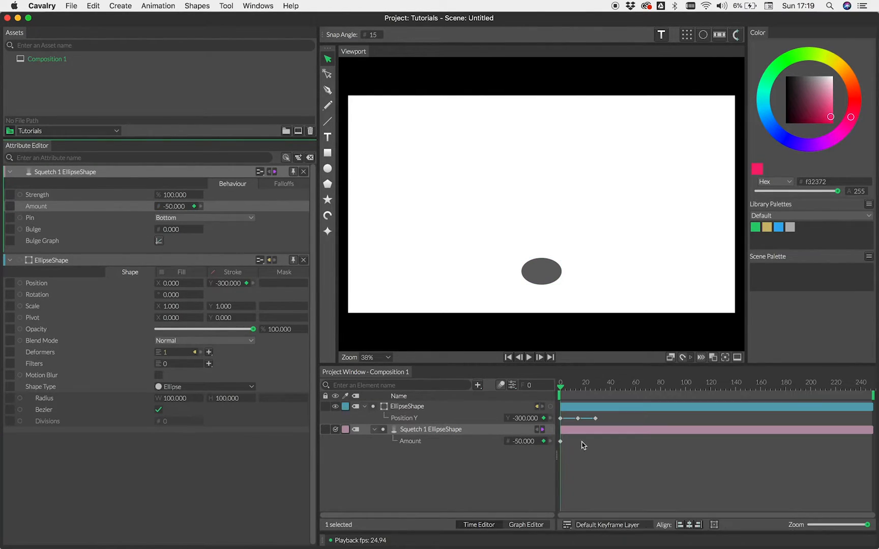
left_click(561, 387)
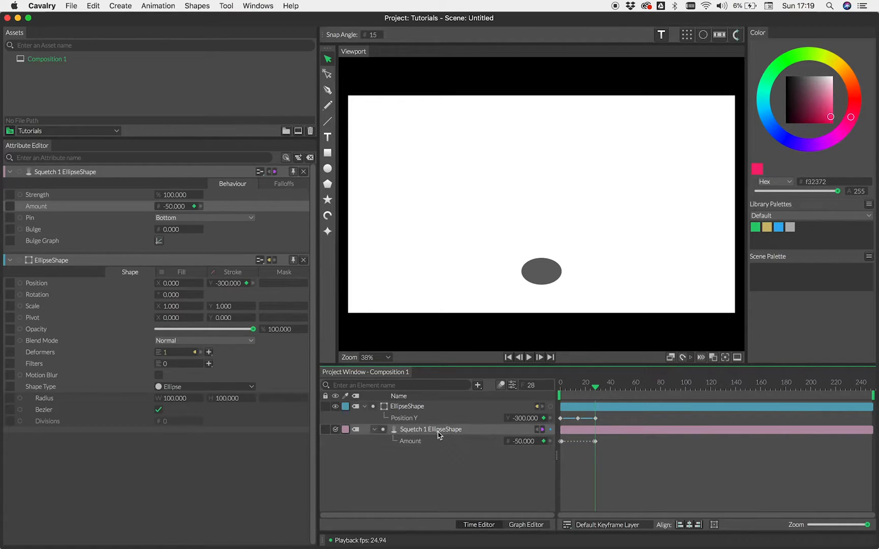
left_click(525, 525)
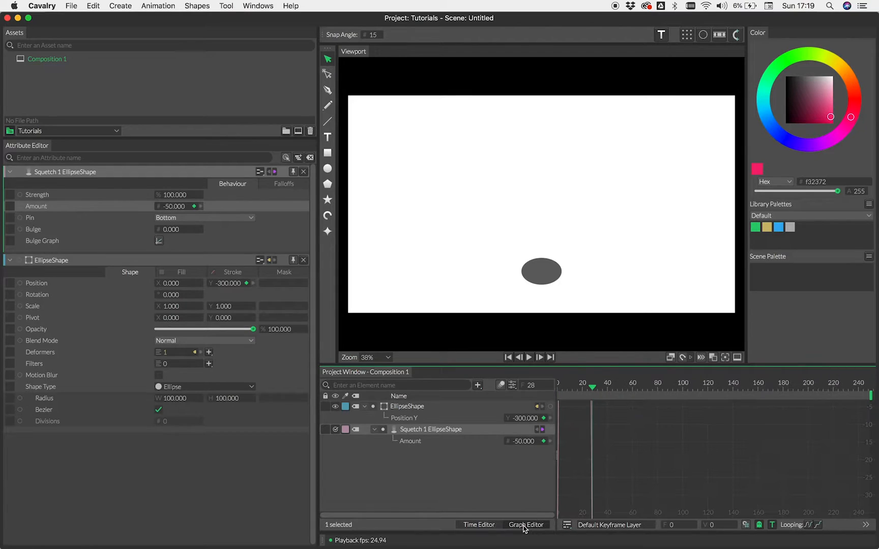
left_click(525, 525)
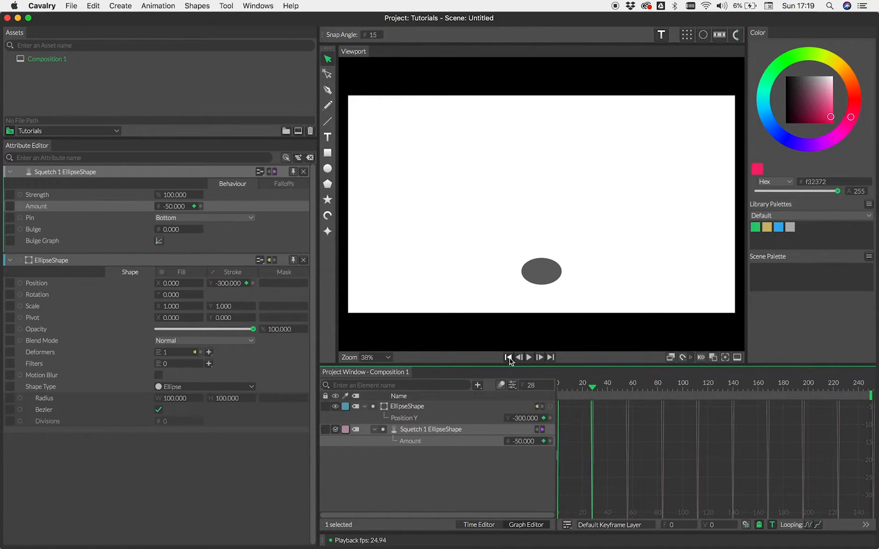
left_click(508, 357)
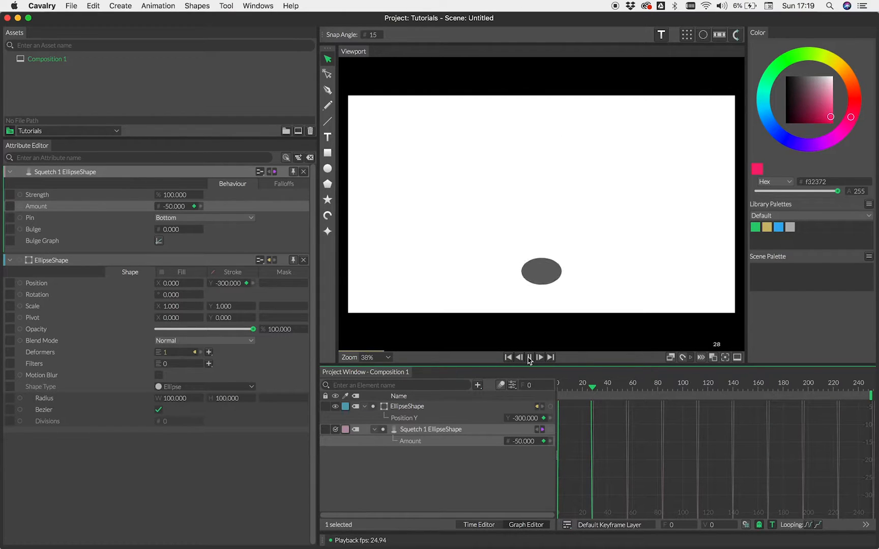
left_click(529, 357)
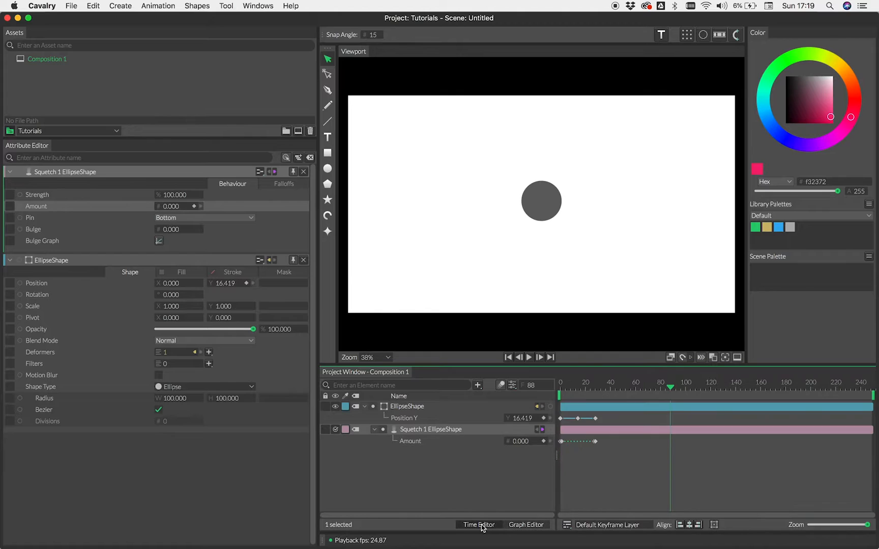
mouse_move(634, 444)
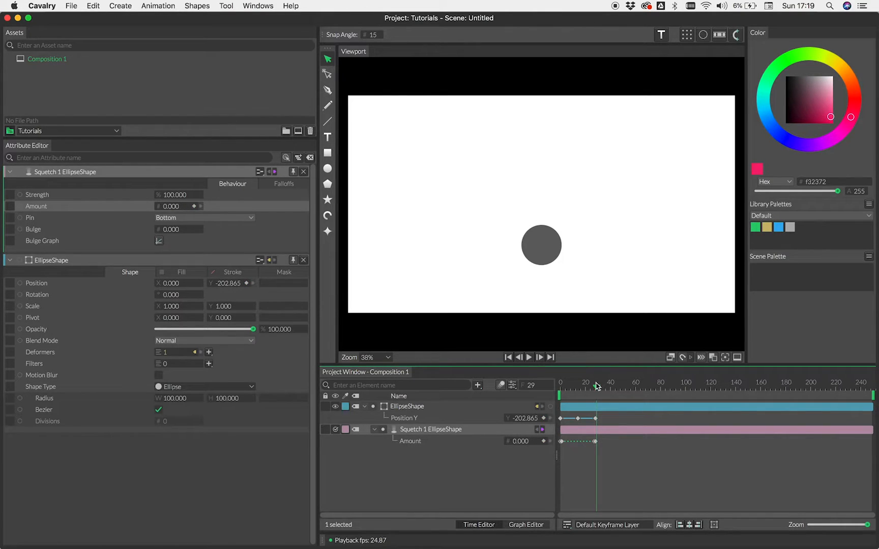
Add landing Amount keyframes at frames 28-29 (0 then -50), play back and reopen the Squetch settings.
double_click(524, 418)
type("-300.000")
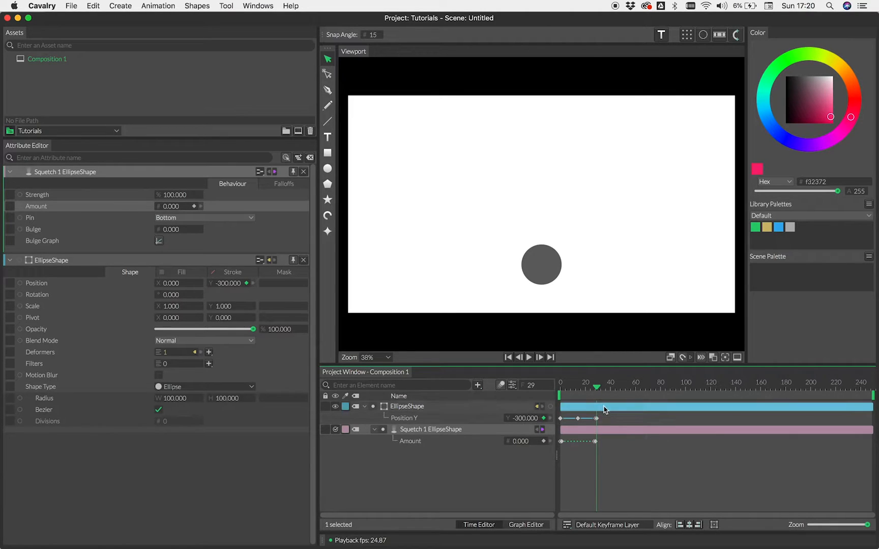
mouse_move(772, 511)
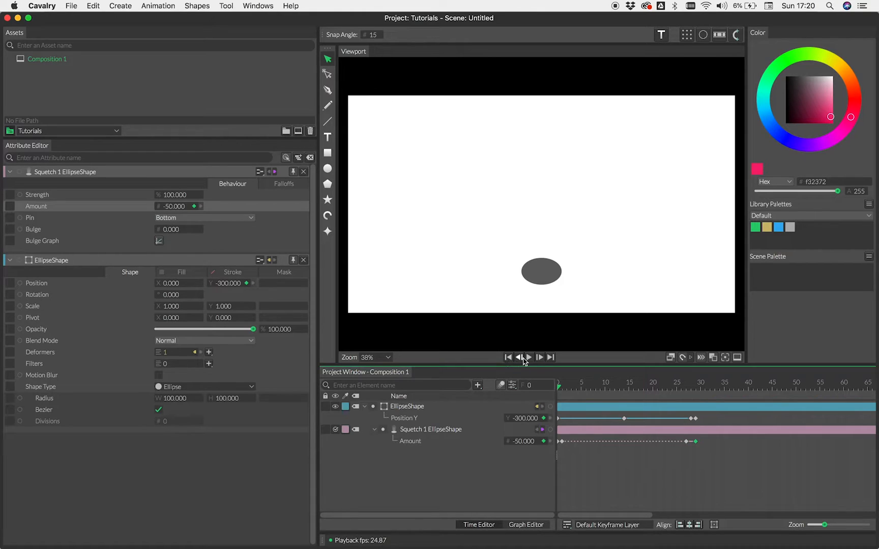
left_click(528, 357)
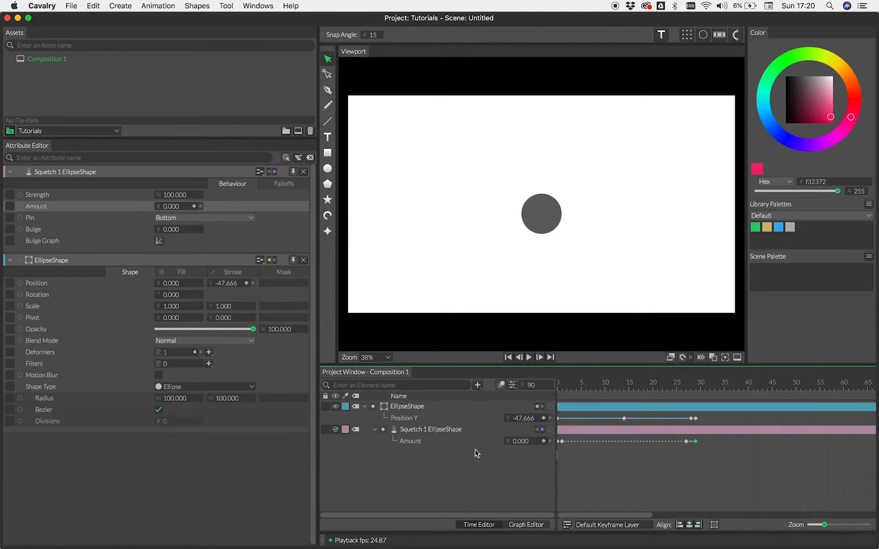
left_click(430, 430)
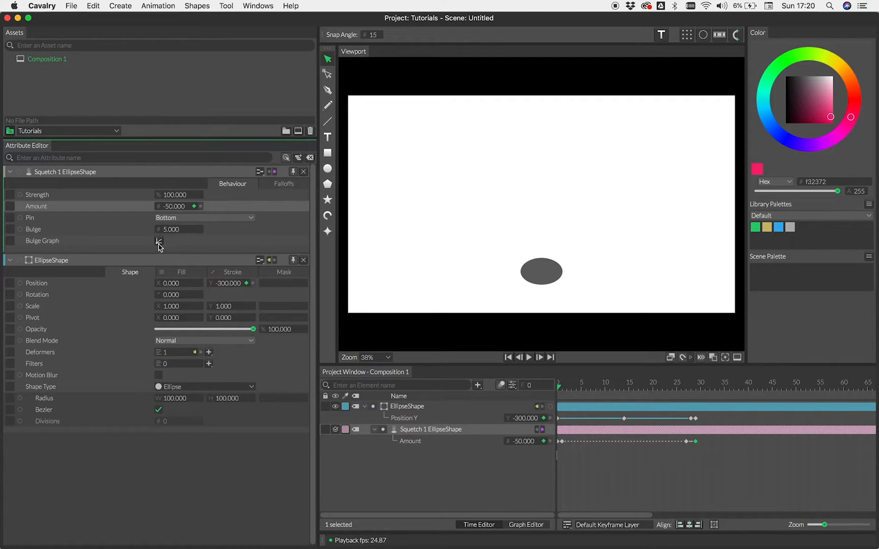
Shape the Bulge graph and keyframe Bulge from 0 up to 50 on the landing frames.
left_click(178, 229)
type("-1.000")
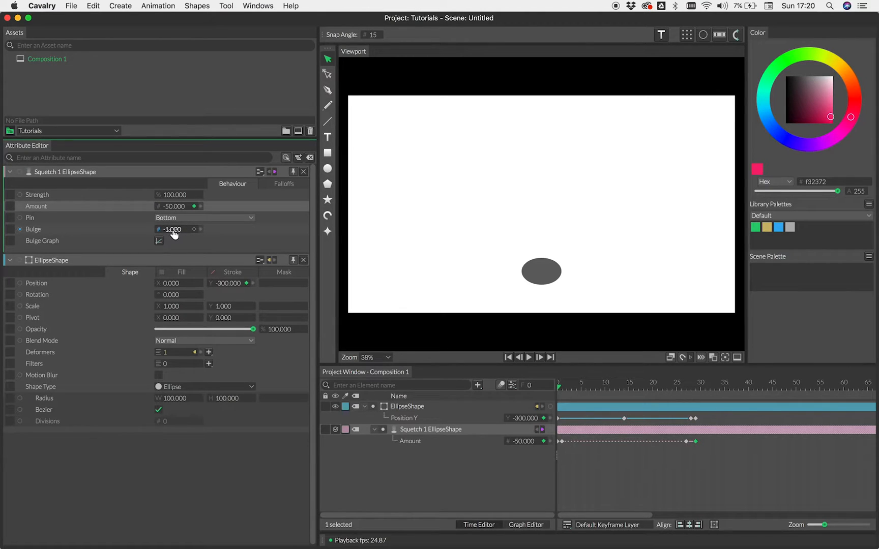
left_click(158, 240)
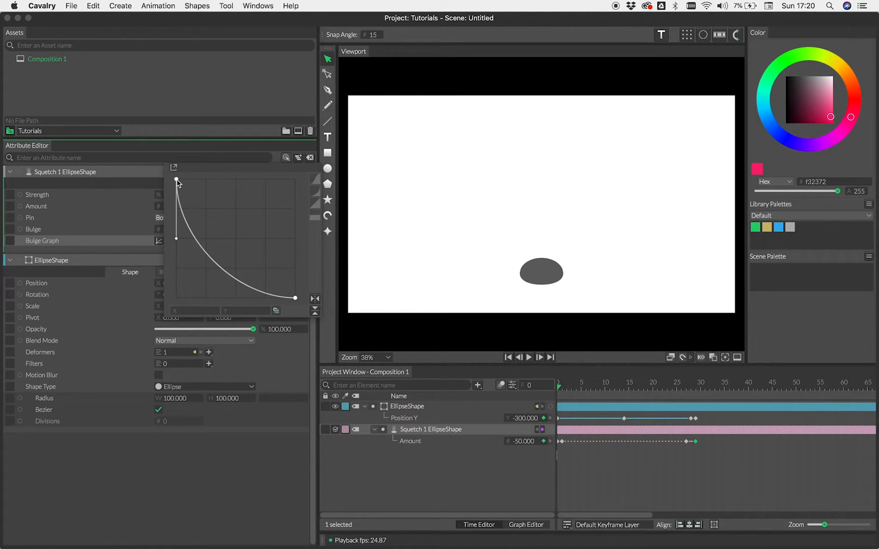
left_click(203, 240)
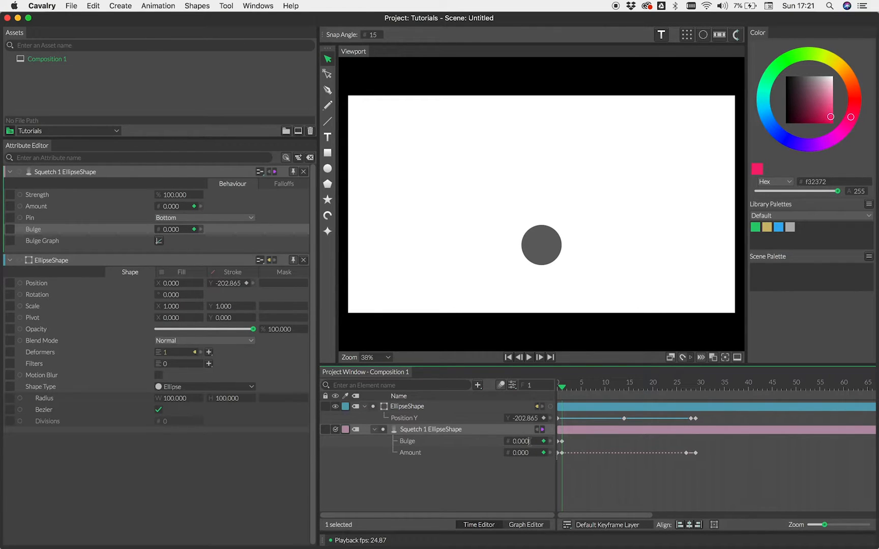
left_click(684, 387)
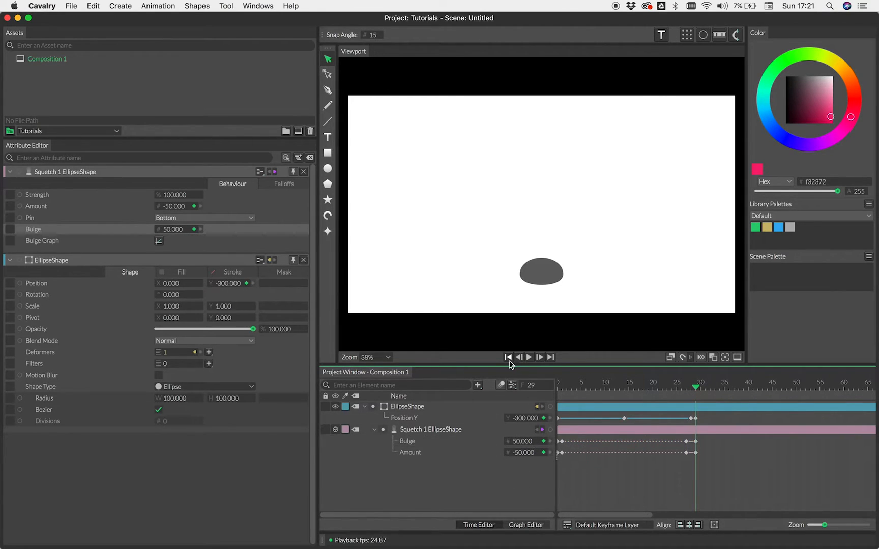
Play the squash-and-bulge bounce from the start and view the Bulge curve in the Graph Editor.
left_click(518, 357)
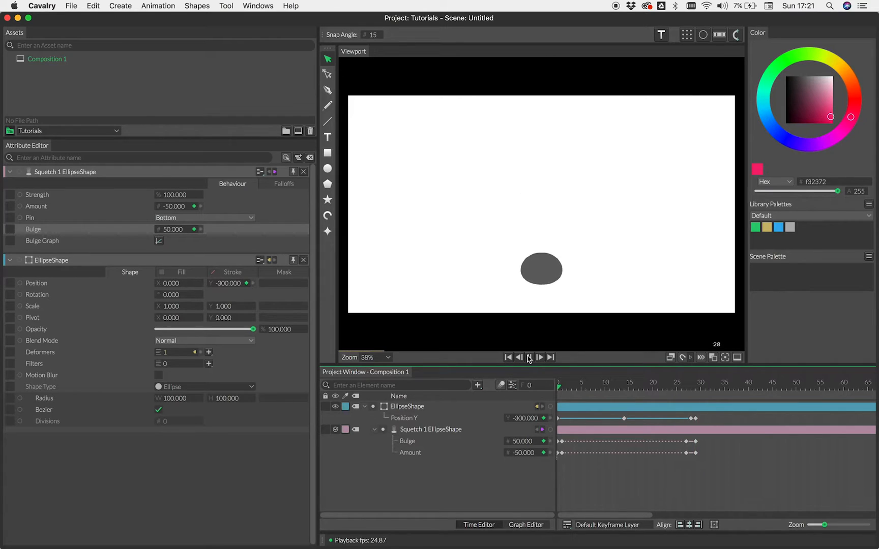
left_click(540, 357)
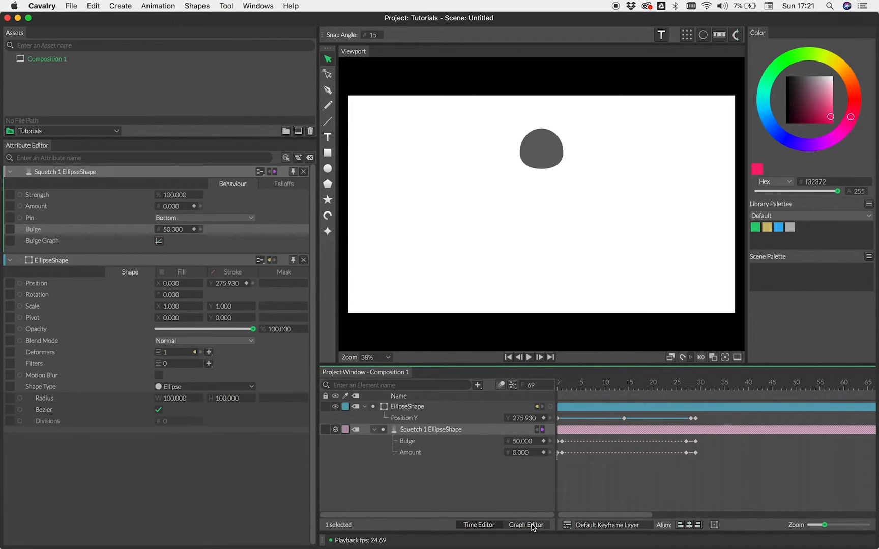
left_click(525, 525)
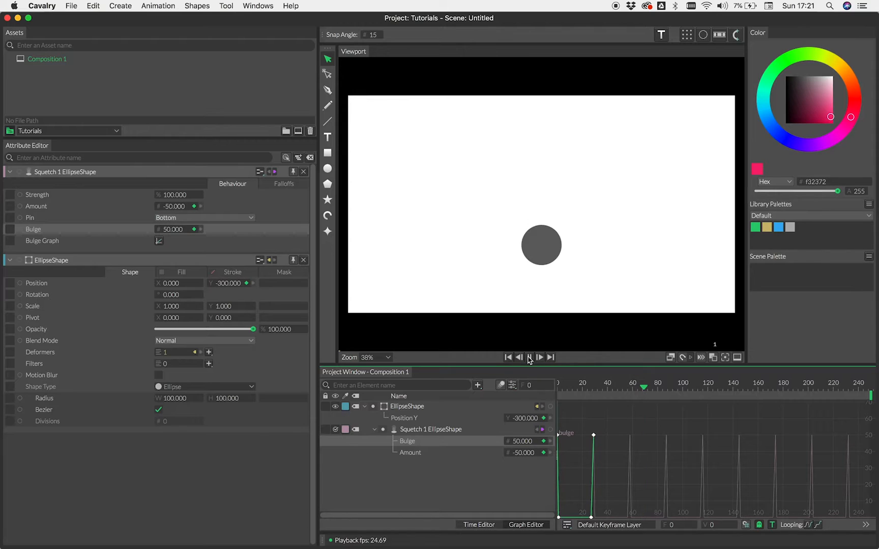
left_click(529, 357)
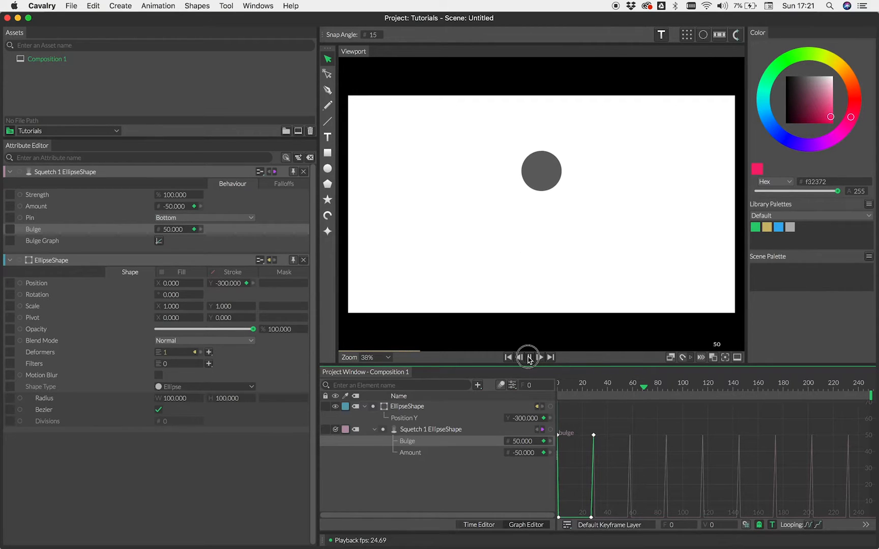
left_click(528, 357)
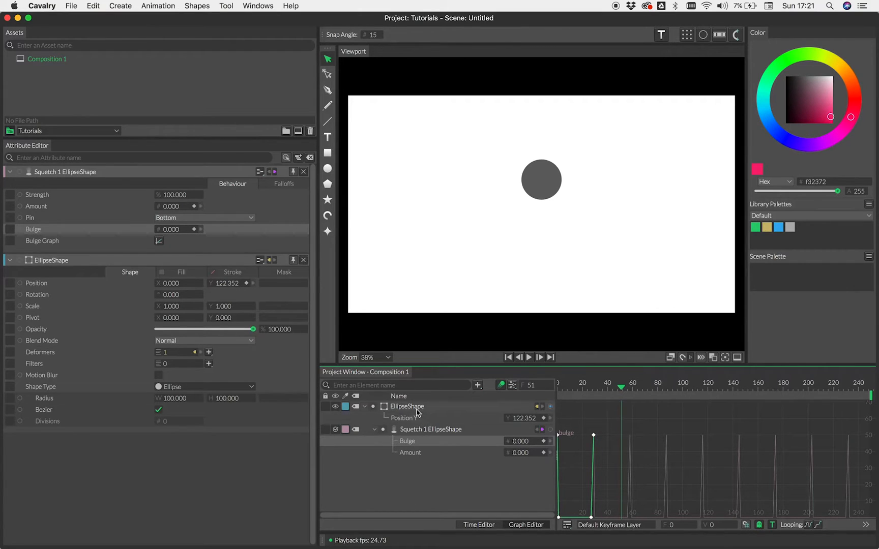
Enable Motion Blur on the ellipse shape and play the blurred bounce back.
left_click(406, 405)
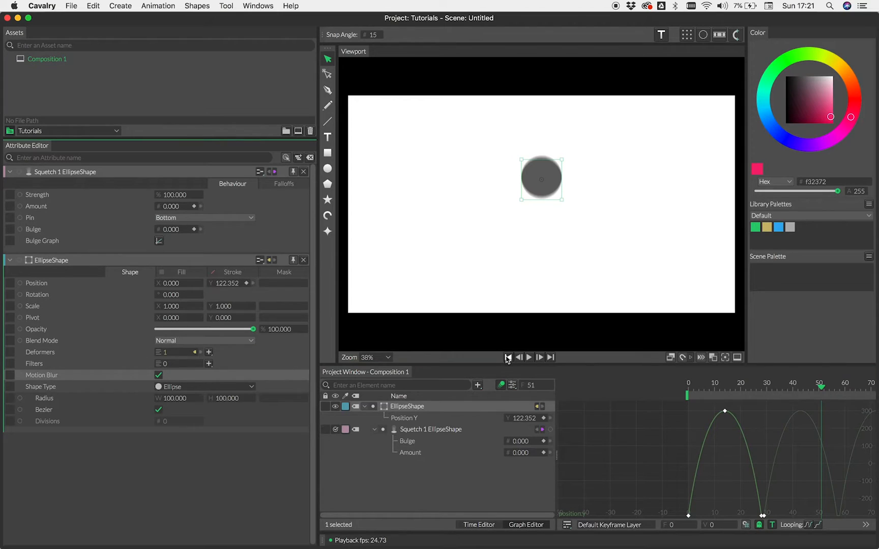
left_click(529, 357)
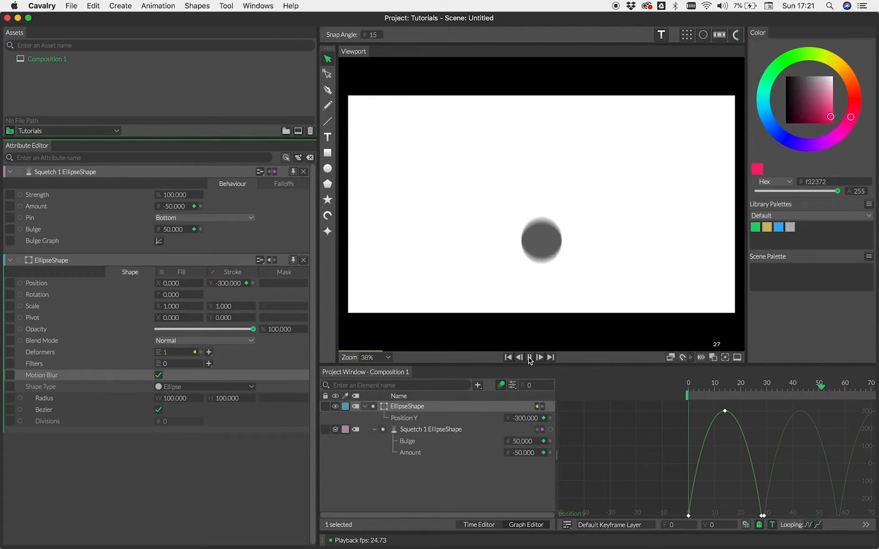
left_click(529, 357)
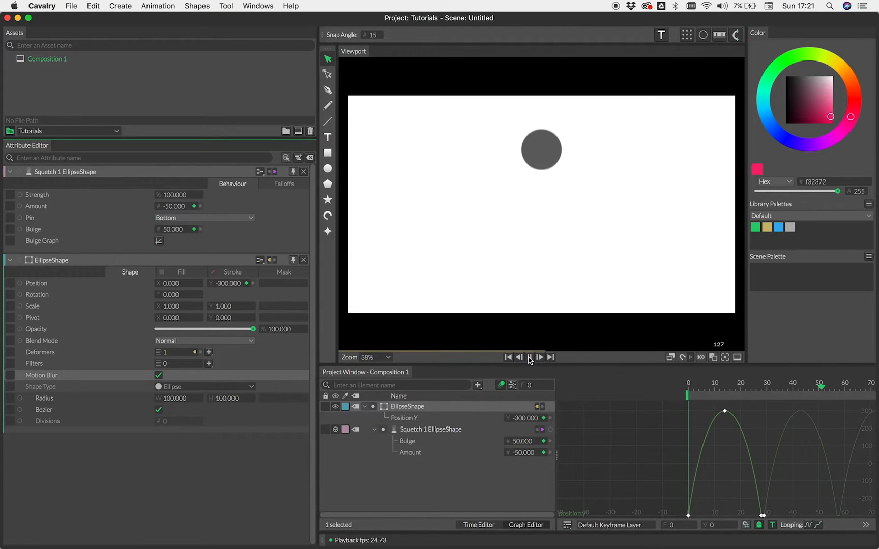
left_click(529, 357)
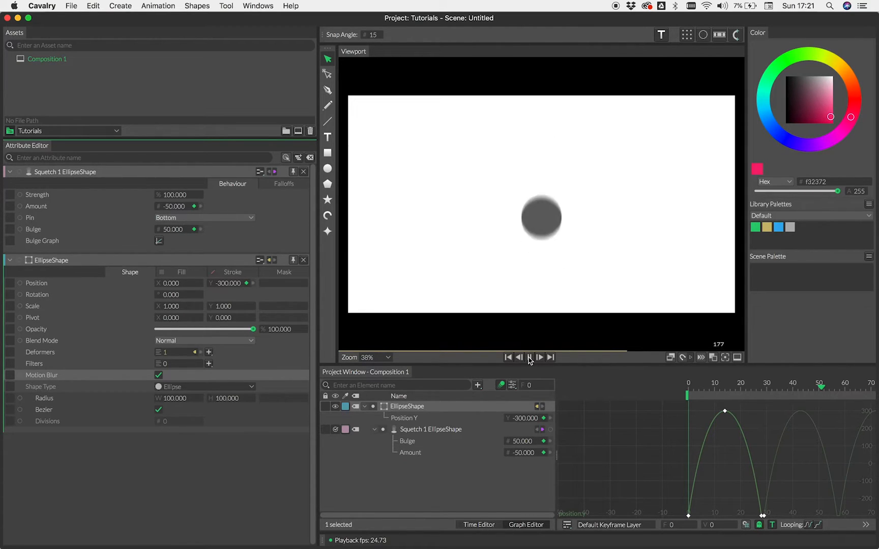
left_click(528, 357)
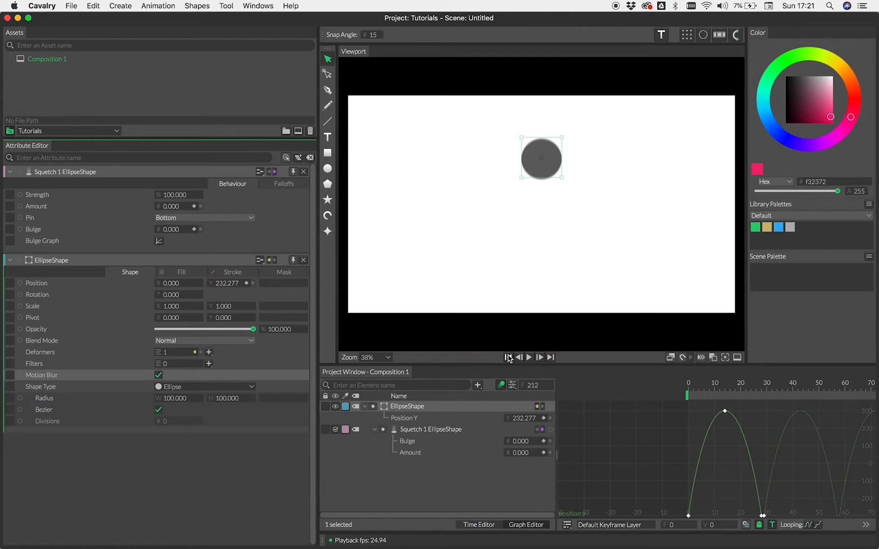
Enlarge the ball's radius to about 198 and play the larger blurred bounce from the first frame.
left_click(507, 357)
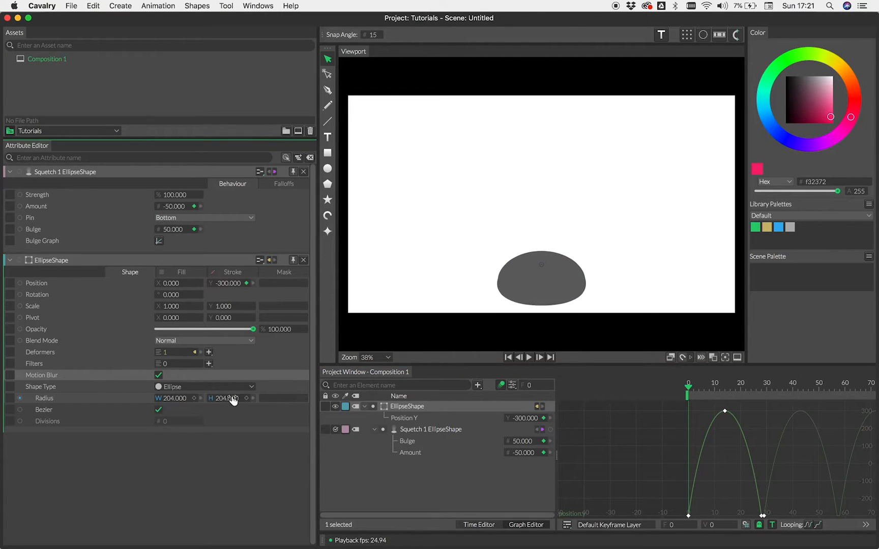
left_click(510, 357)
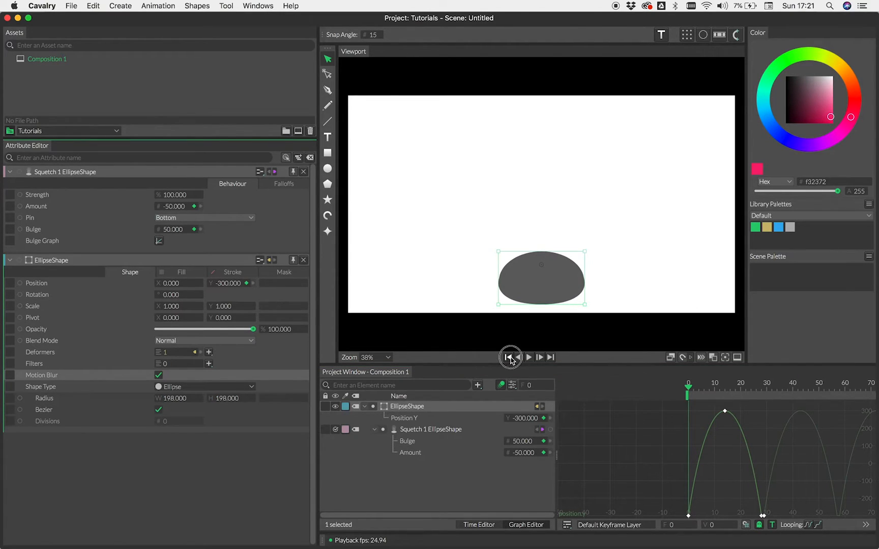
left_click(528, 357)
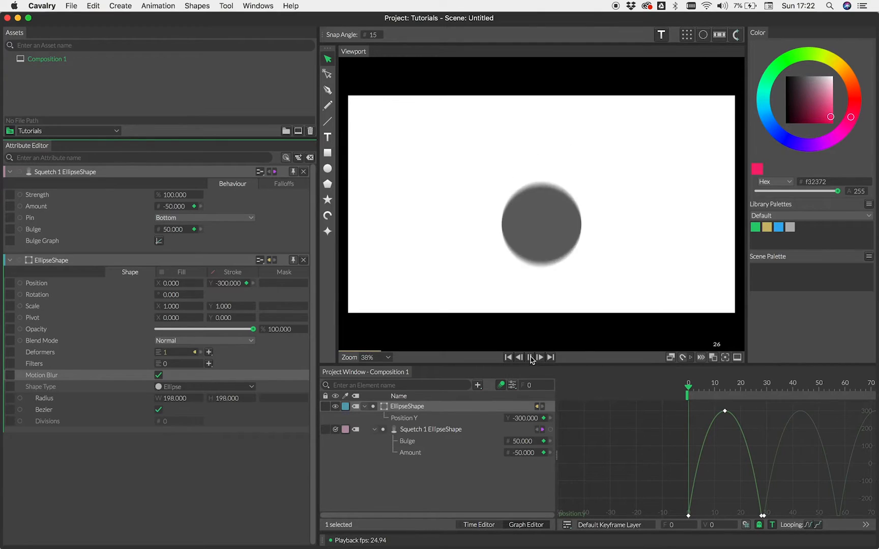
left_click(530, 360)
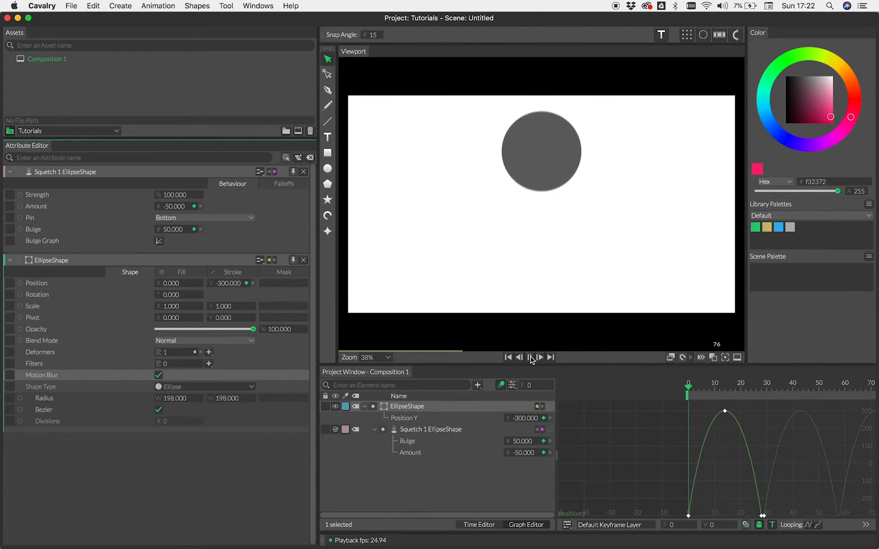
left_click(528, 358)
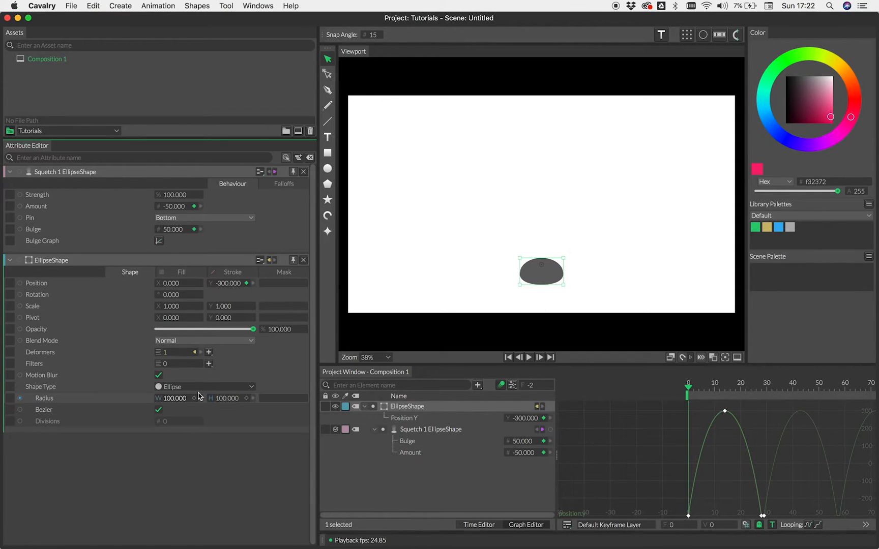
mouse_move(209, 352)
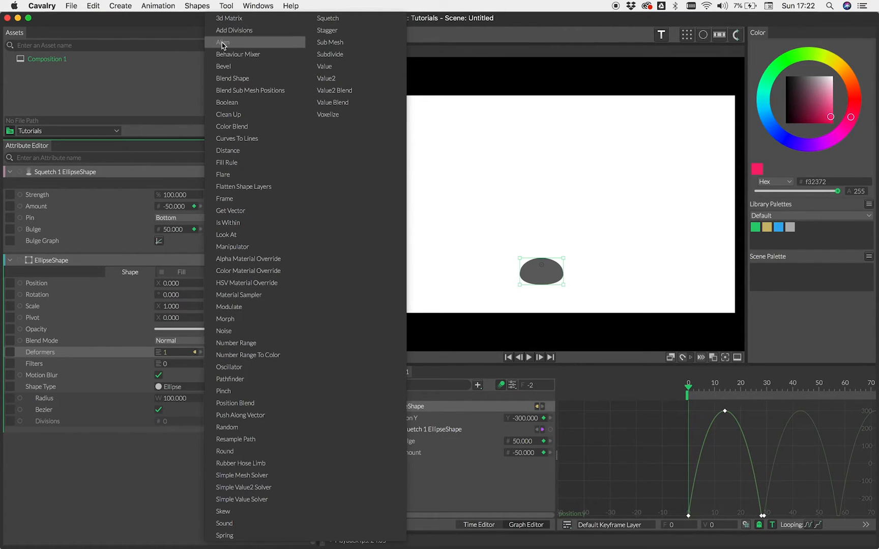
Add an Align deformer, enlarge the ball's radius, and set Squetch Amount -25 with Bulge 25.
left_click(223, 42)
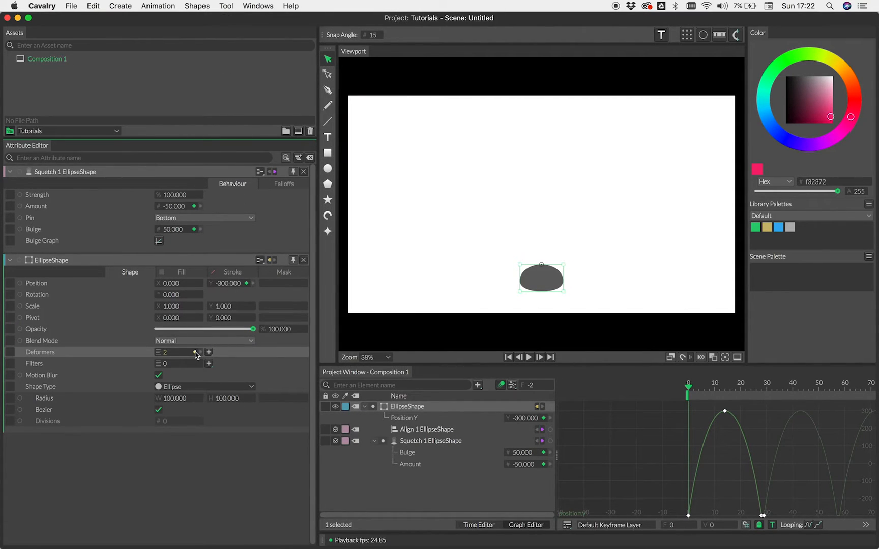
left_click(196, 352)
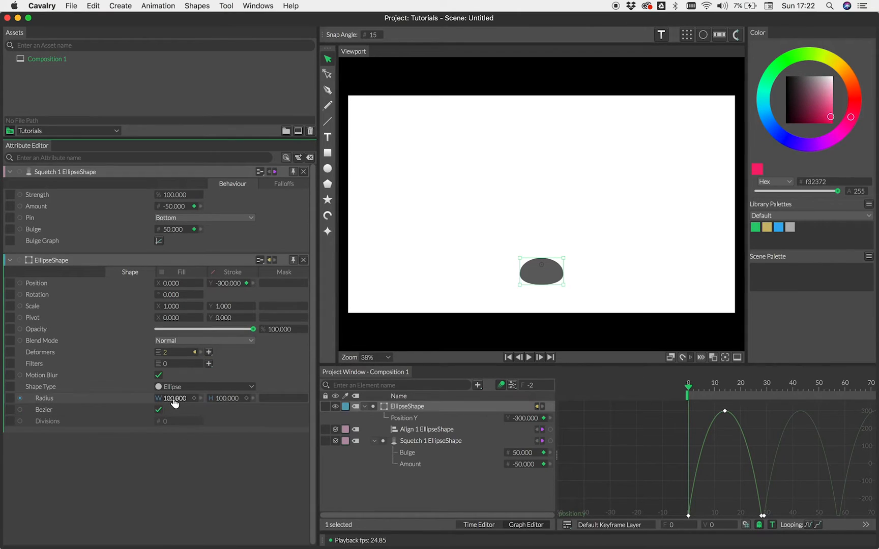
left_click(208, 352)
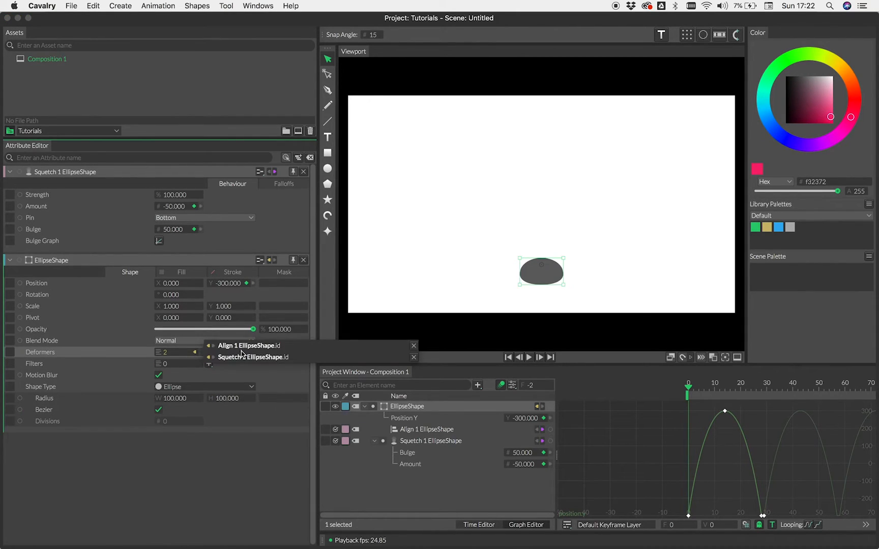
left_click(250, 344)
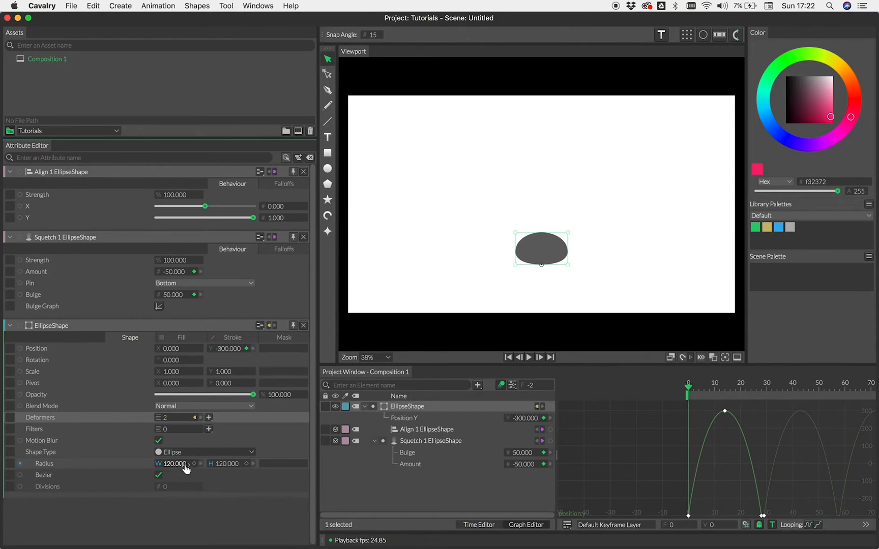
mouse_move(526, 355)
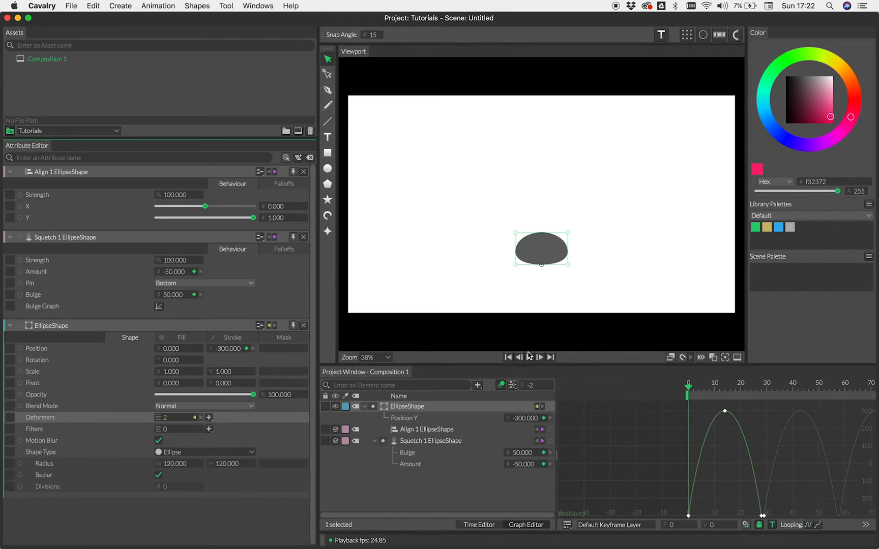
left_click(529, 358)
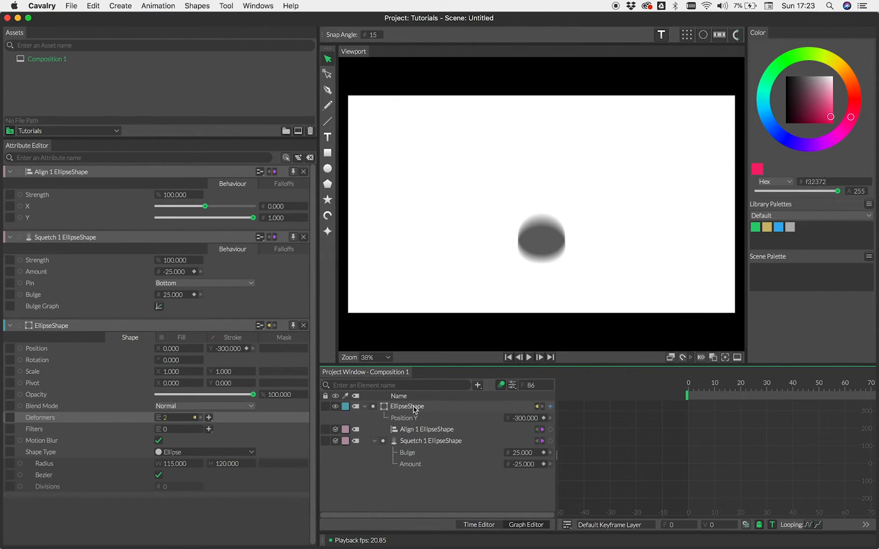
Make a Duplicator from the grouped ball: Linear distribution, Count 8, Horizontal, and preview it.
left_click(406, 406)
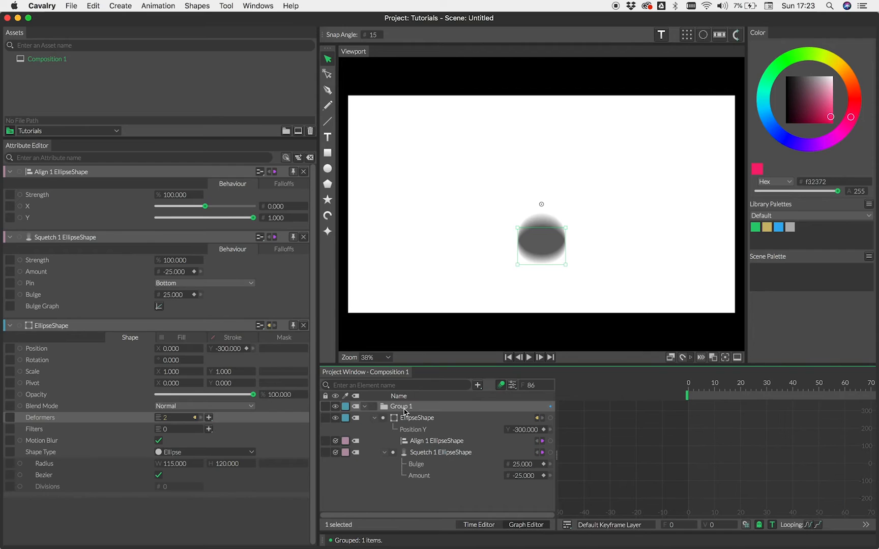
mouse_move(405, 419)
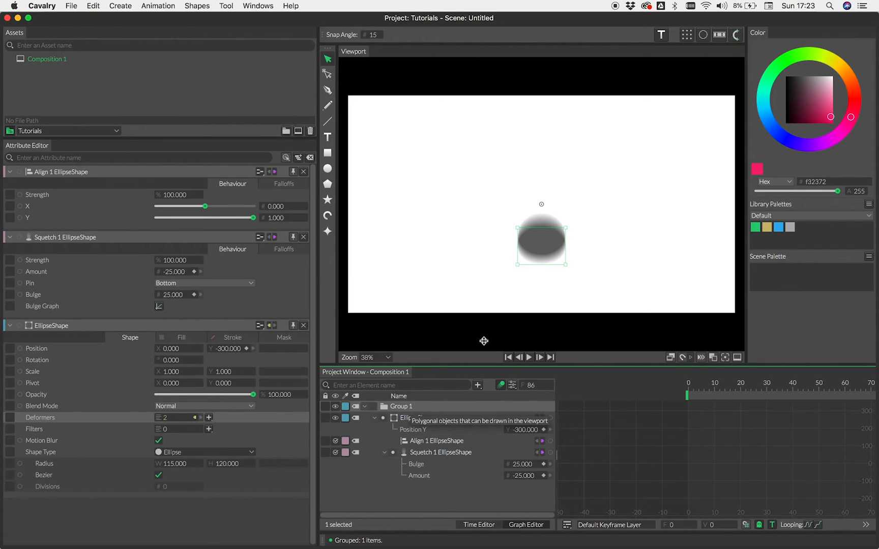
mouse_move(686, 34)
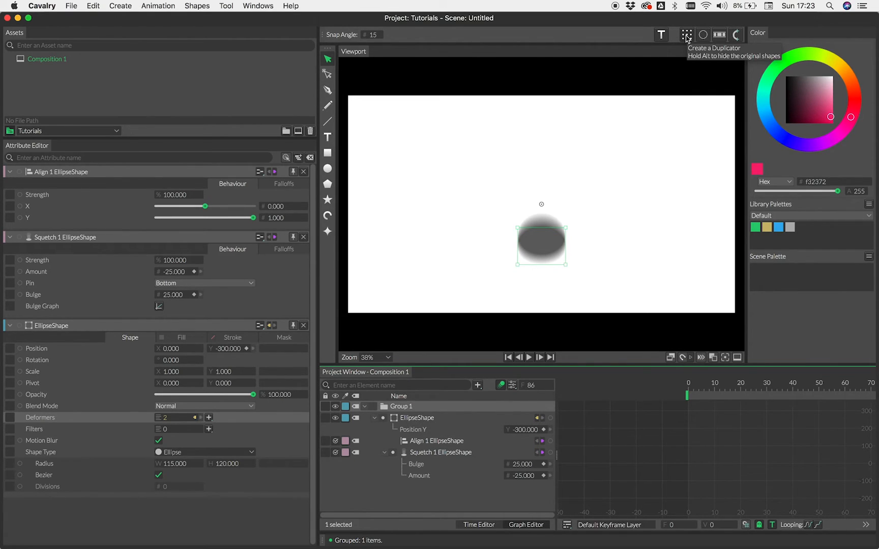
left_click(685, 35)
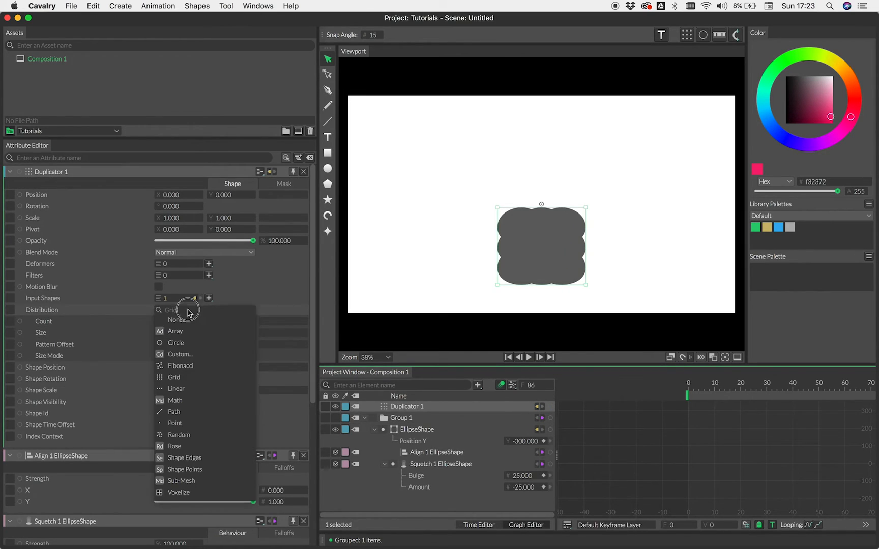
left_click(176, 389)
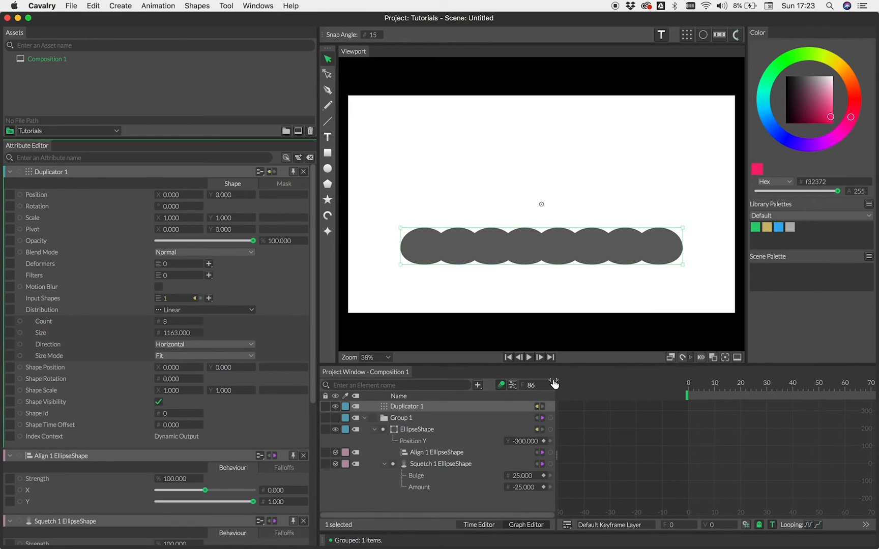
left_click(528, 357)
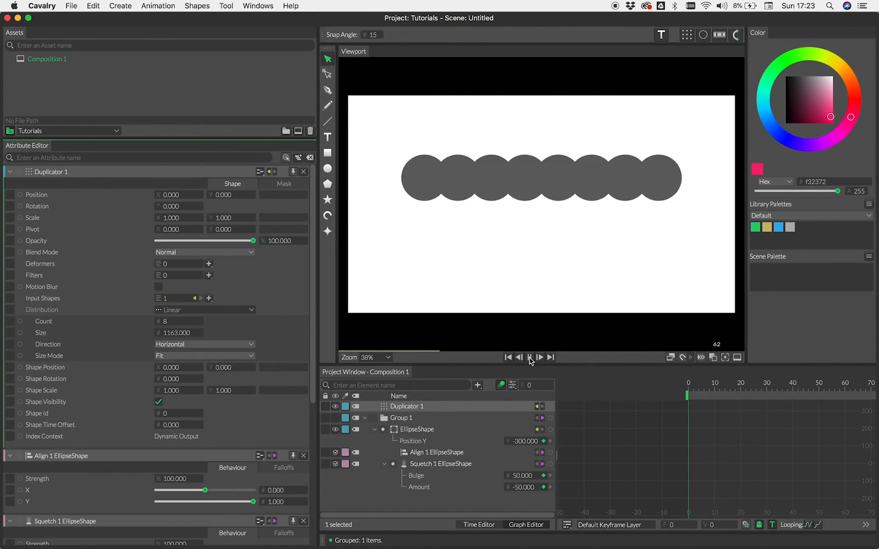
Drive Shape Time Offset with a Stagger behaviour, Maximum 11, and play the wave.
left_click(529, 357)
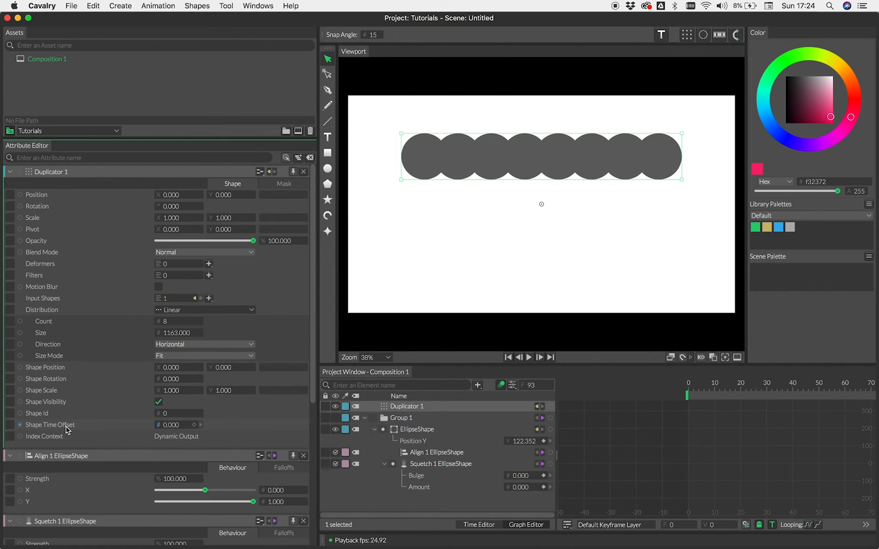
mouse_move(67, 431)
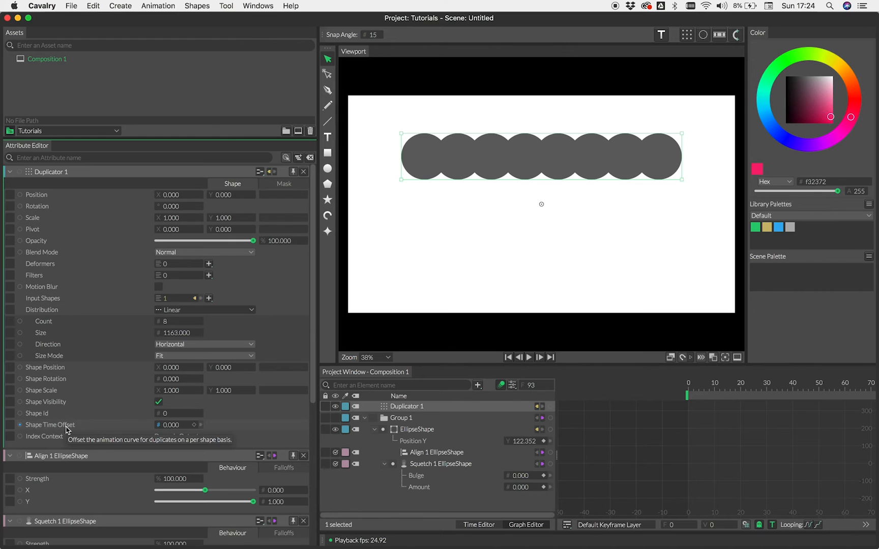
right_click(49, 424)
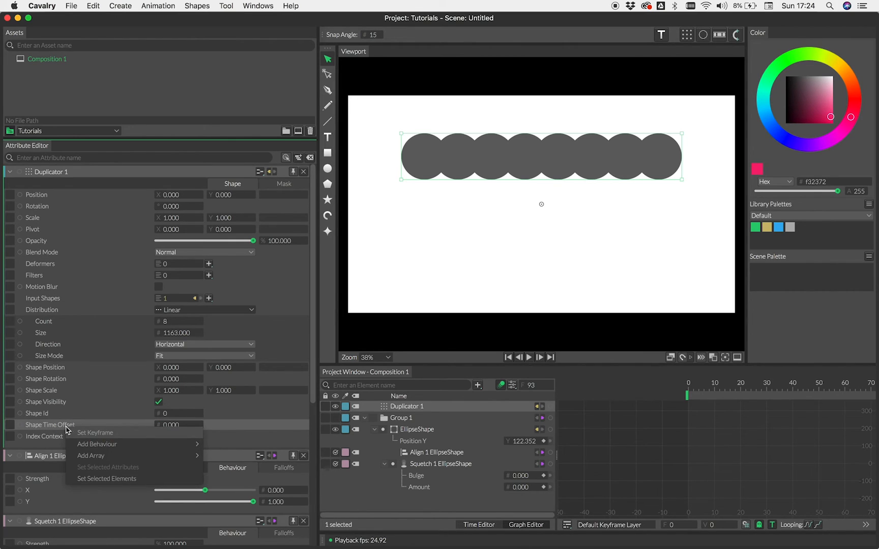
left_click(97, 444)
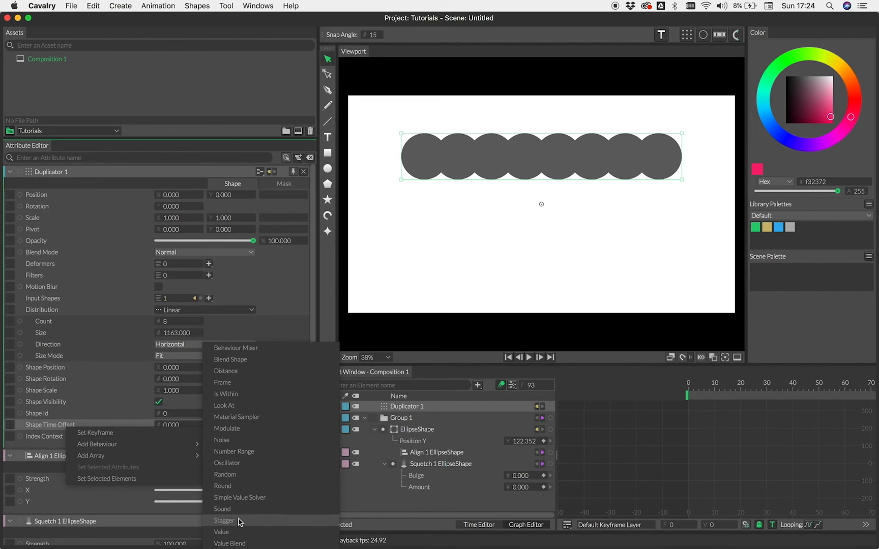
left_click(224, 521)
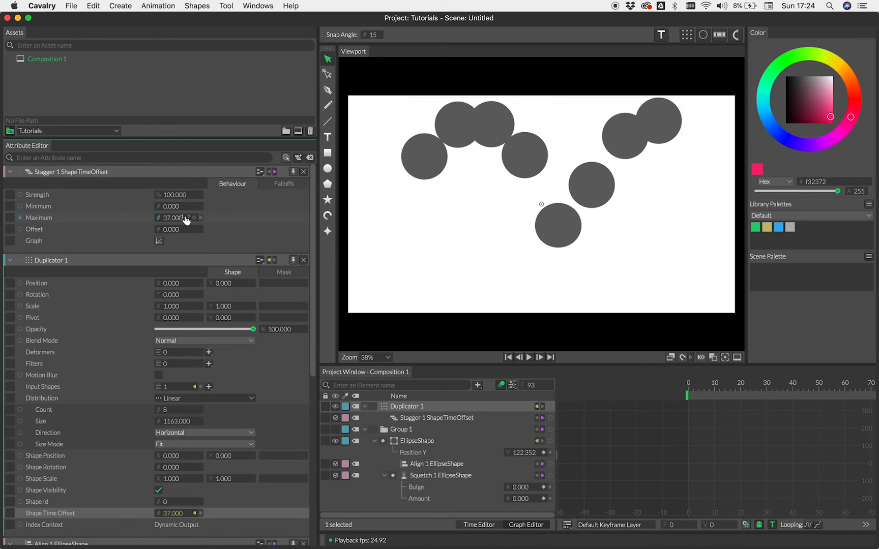
left_click(508, 357)
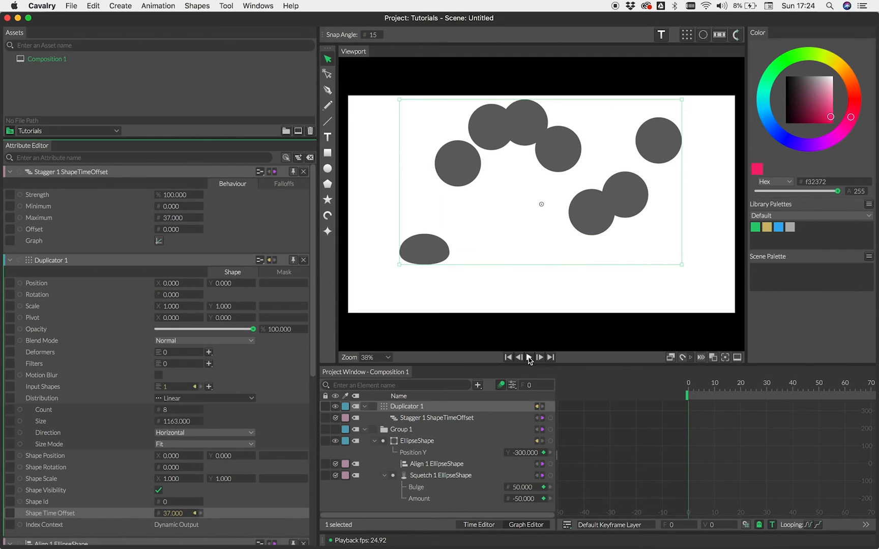
left_click(539, 357)
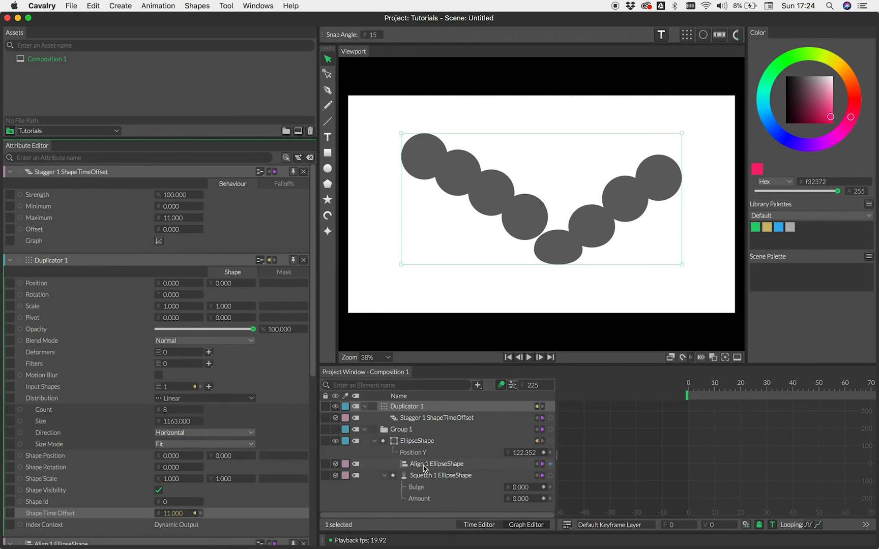
Add a Random behaviour to Radius with Minimum 50 and Maximum 150, and play it.
left_click(416, 441)
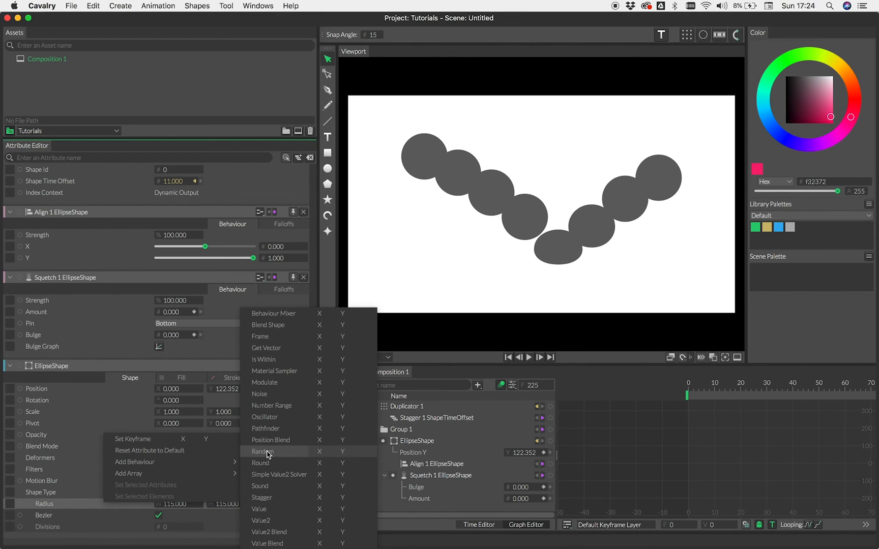
left_click(261, 452)
type("150.000")
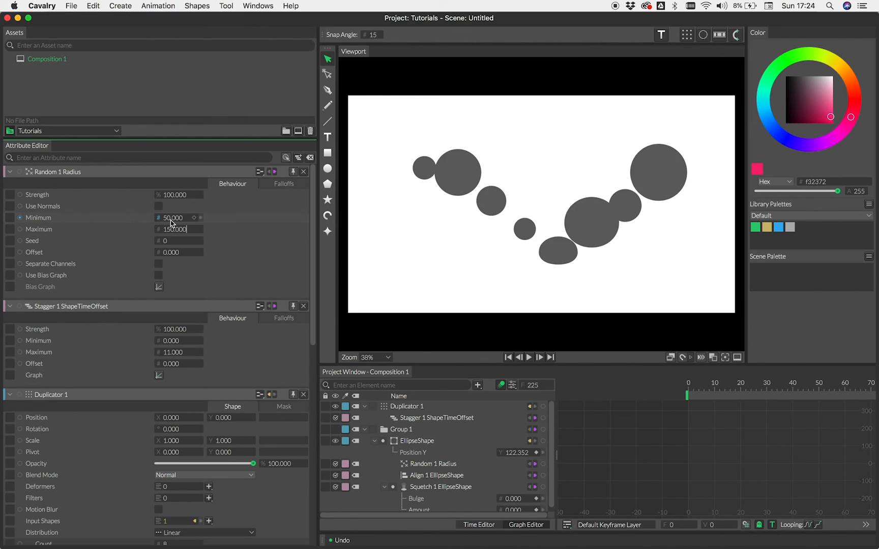
left_click(529, 357)
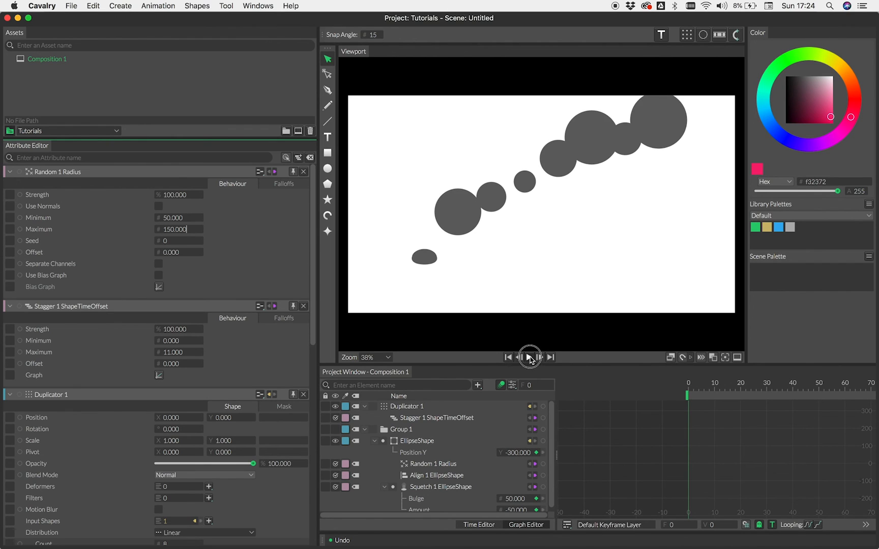
left_click(528, 357)
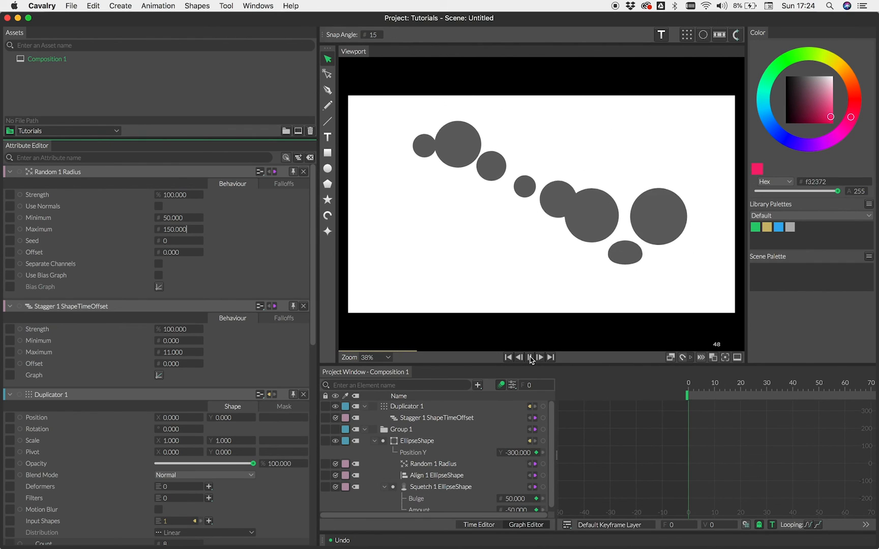
Replay the varied wave and change the Random seed for new ball sizes.
left_click(530, 357)
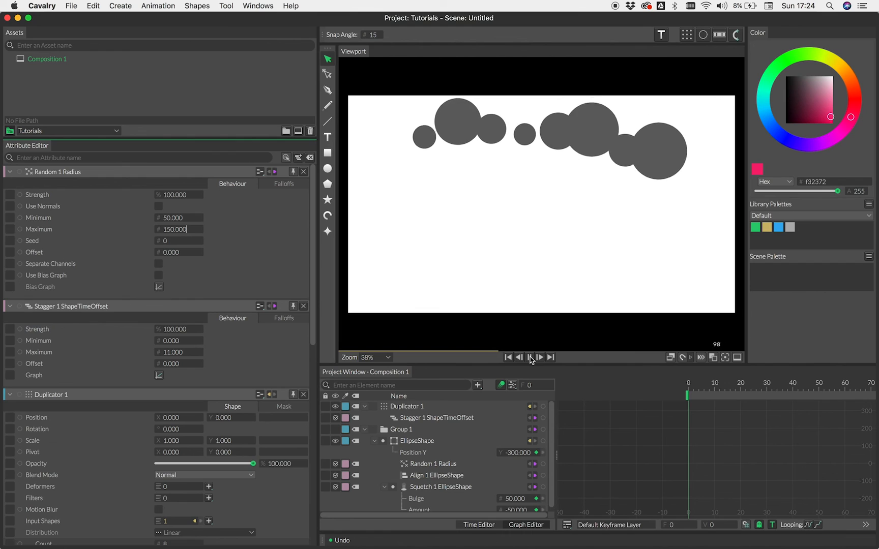
left_click(529, 357)
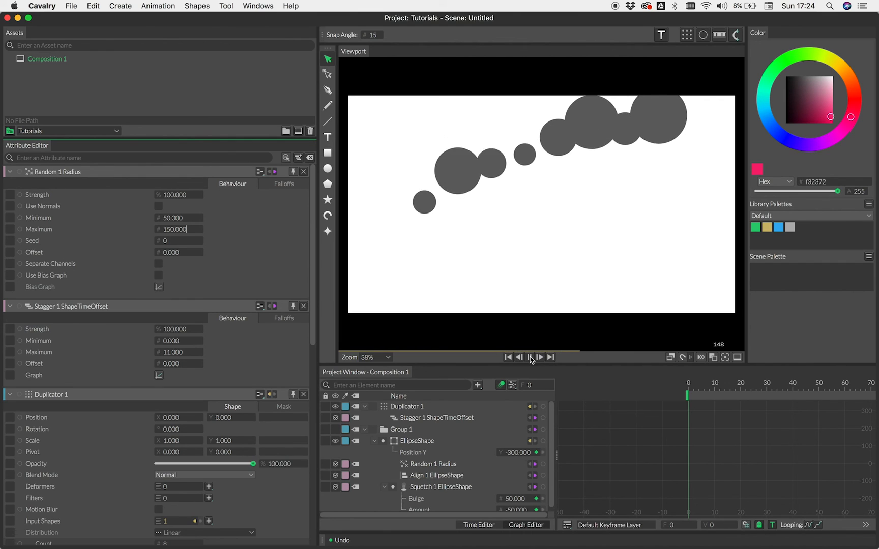
left_click(530, 357)
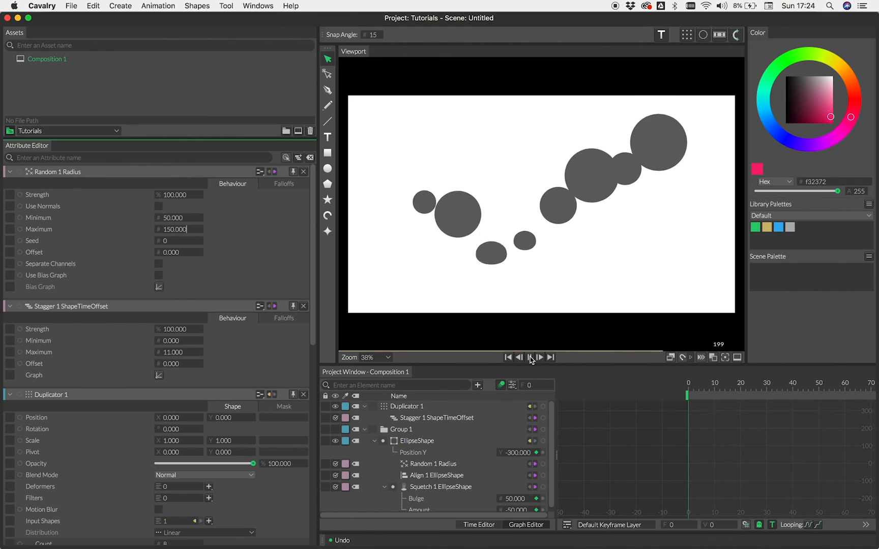
left_click(508, 358)
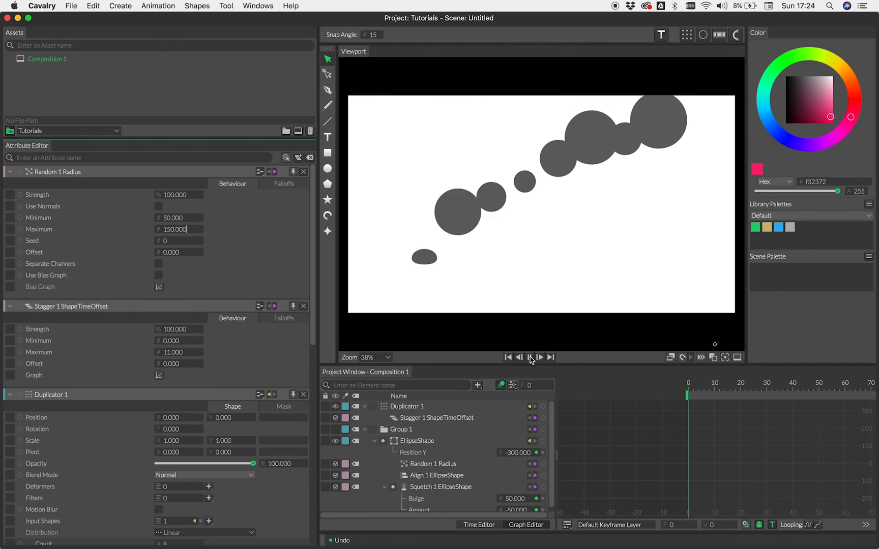
left_click(529, 357)
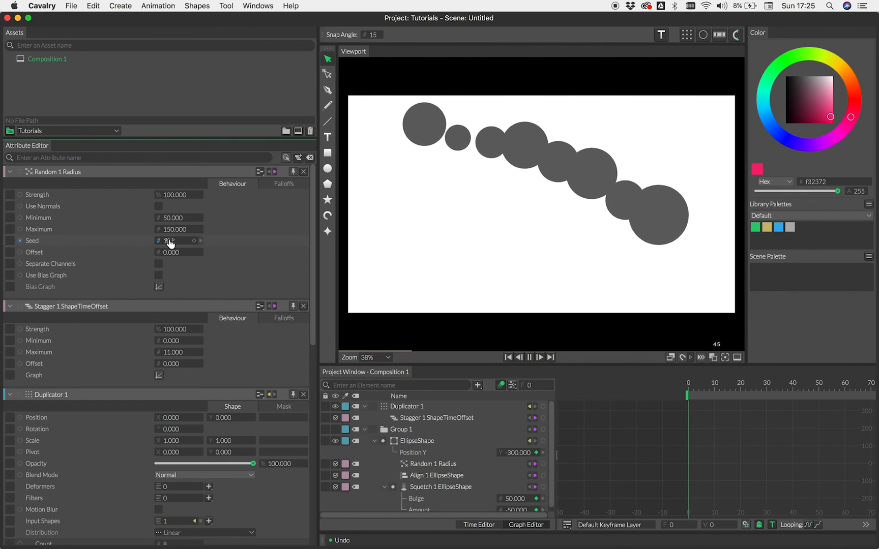